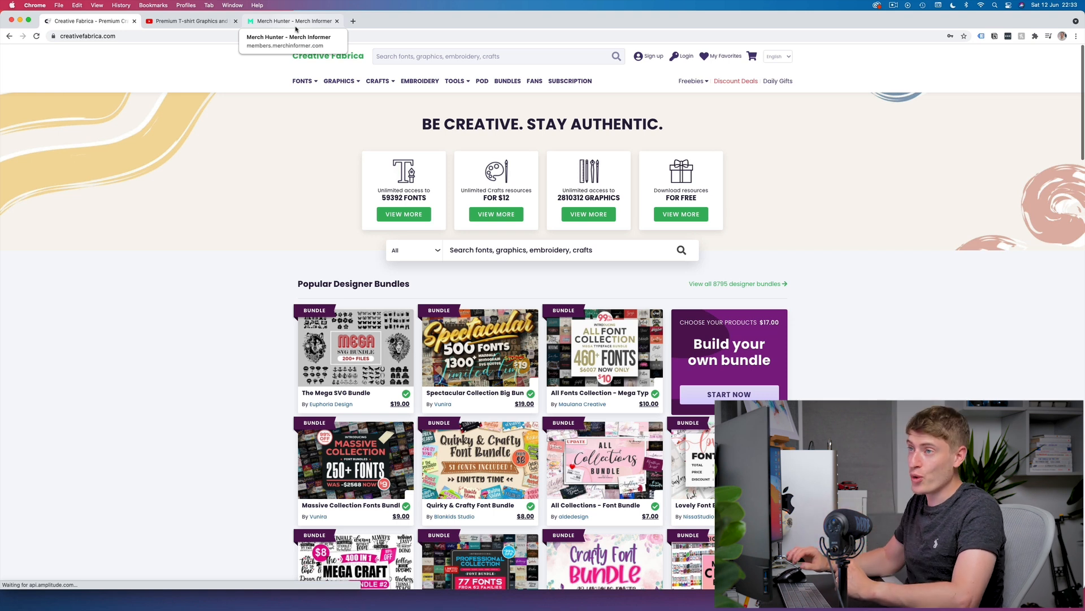
# - Browse the Merch Hunter Top 100 results, scrolling through the Father's Day shirt designs
pyautogui.click(291, 20)
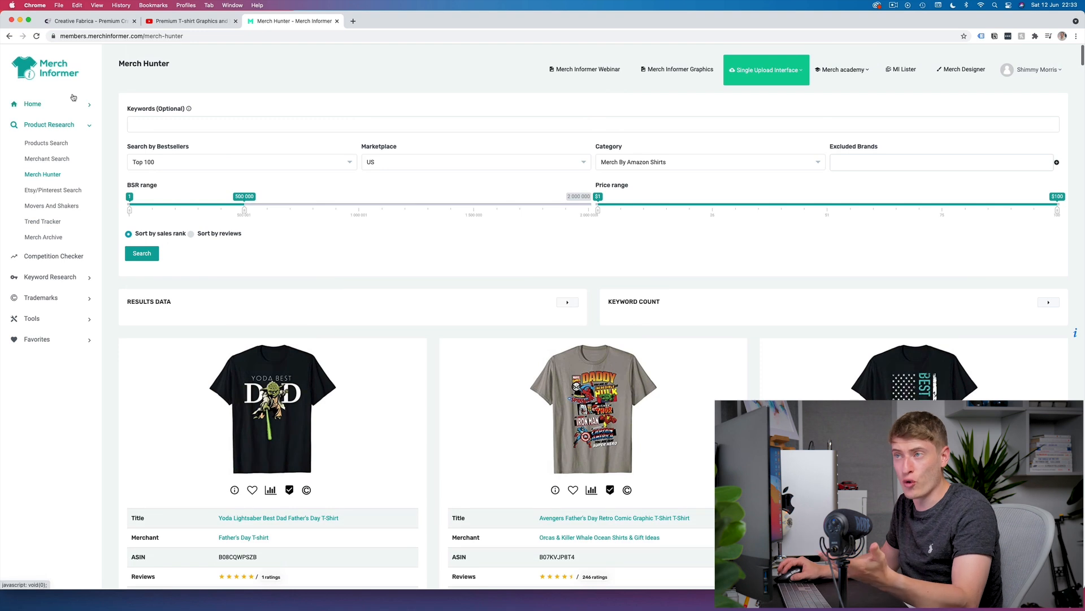
pyautogui.moveTo(80, 177)
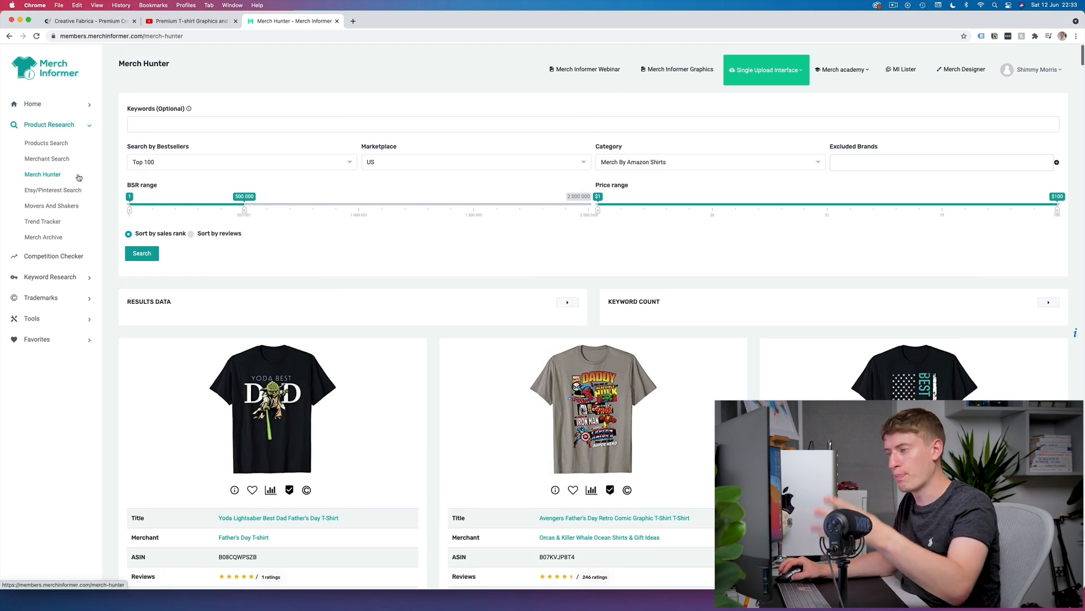
pyautogui.scroll(-3)
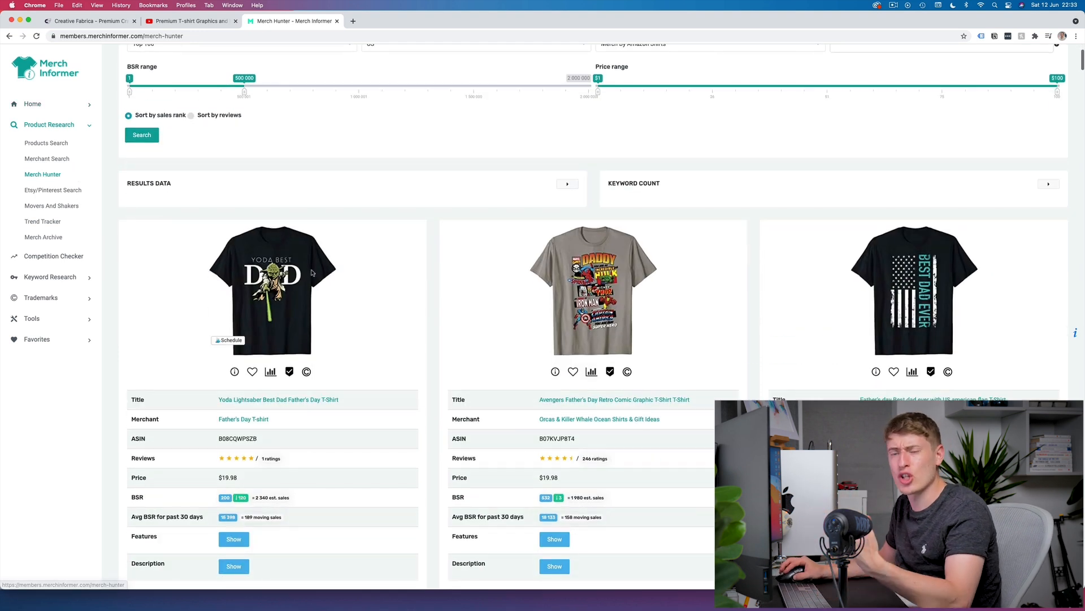
pyautogui.scroll(-3)
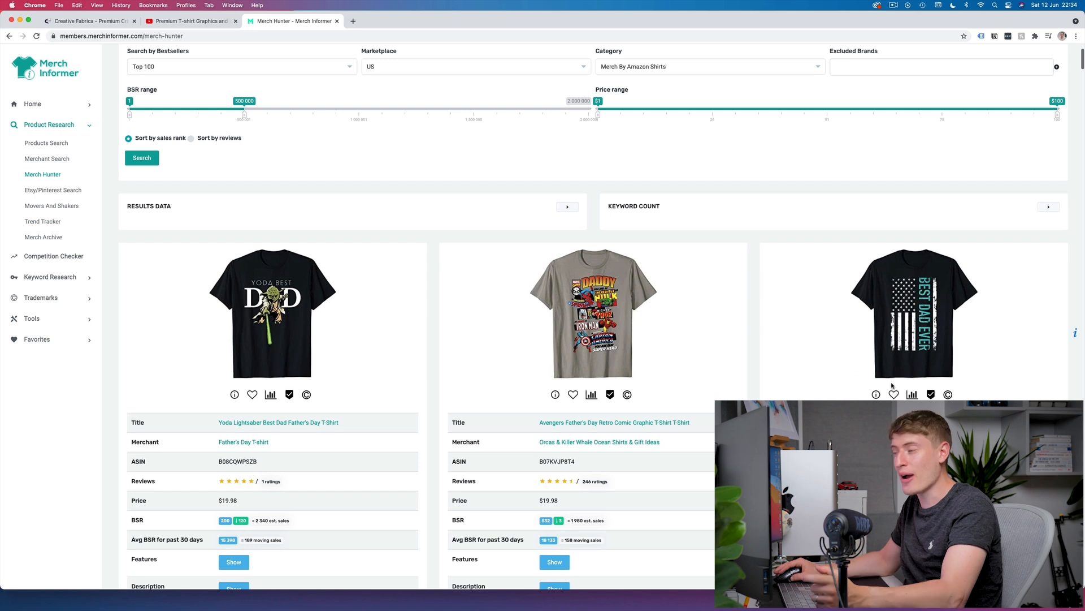
pyautogui.scroll(-3)
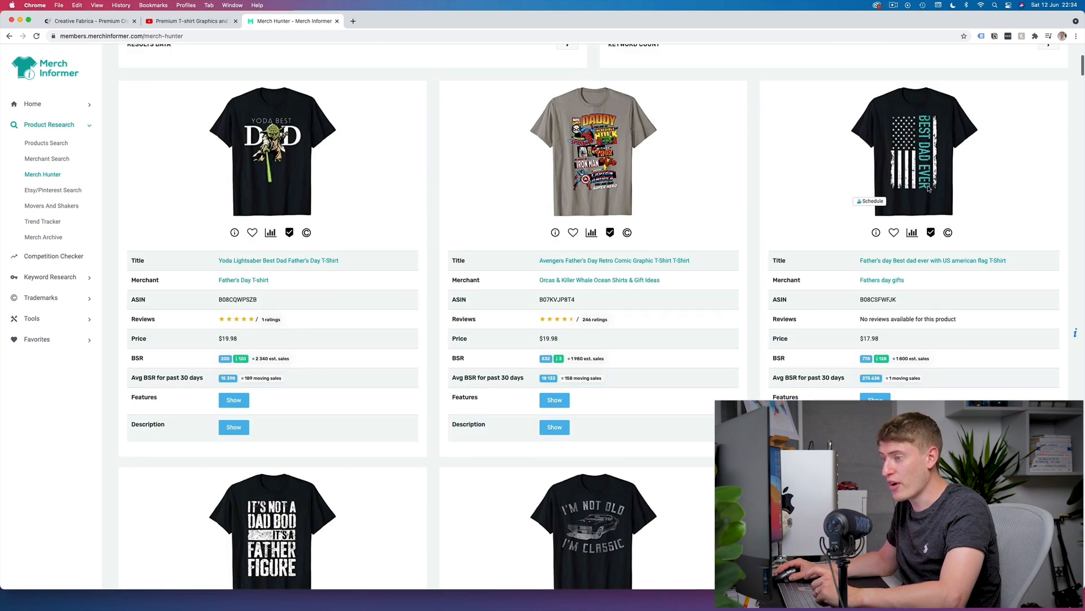
pyautogui.scroll(-3)
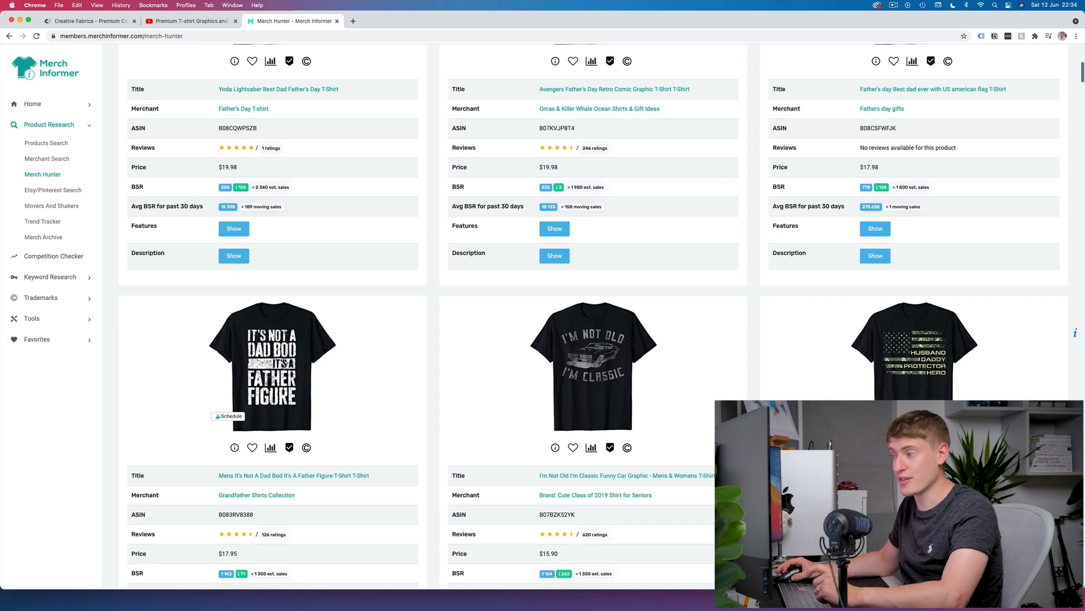
pyautogui.scroll(-3)
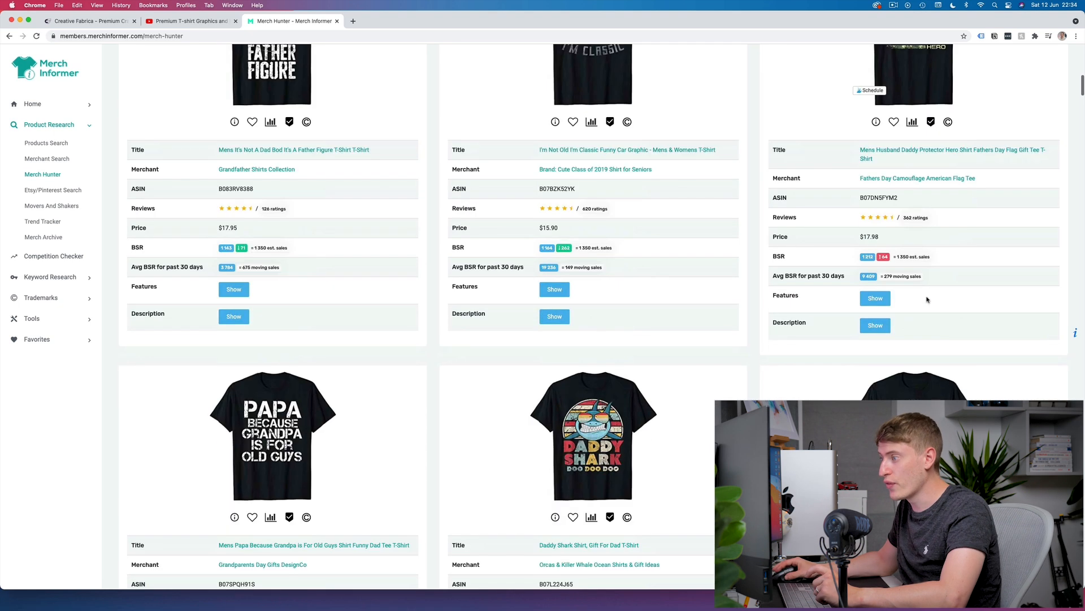
pyautogui.scroll(-3)
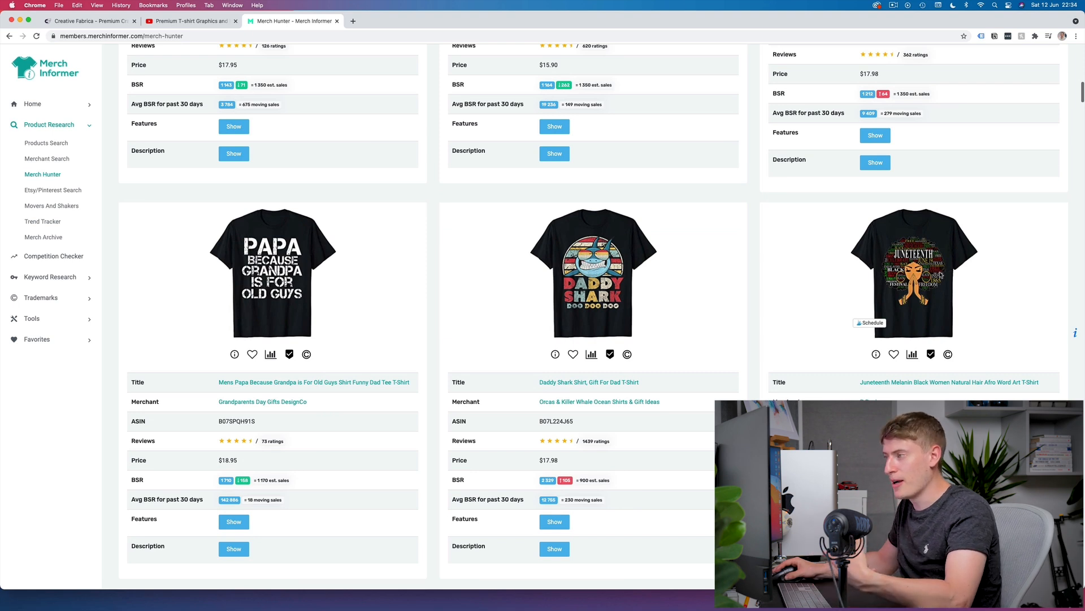
pyautogui.moveTo(368, 269)
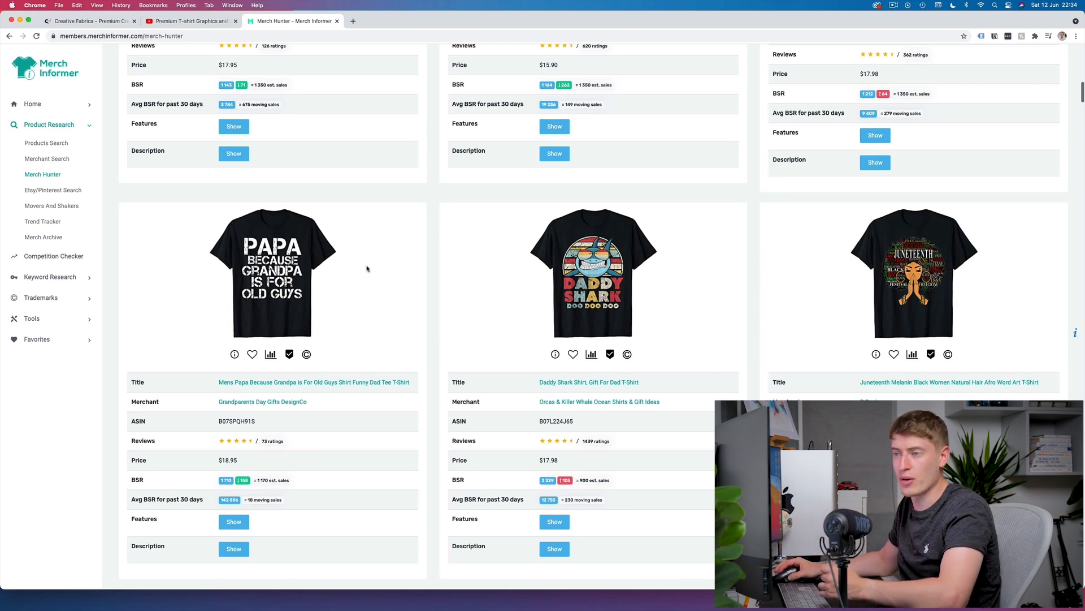
pyautogui.scroll(-3)
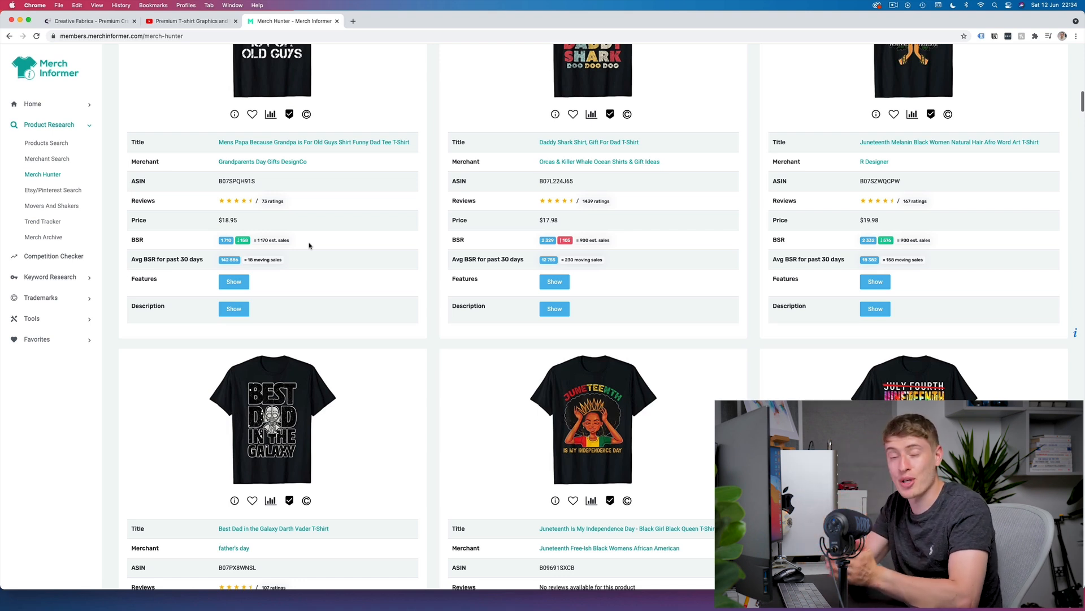
pyautogui.scroll(-3)
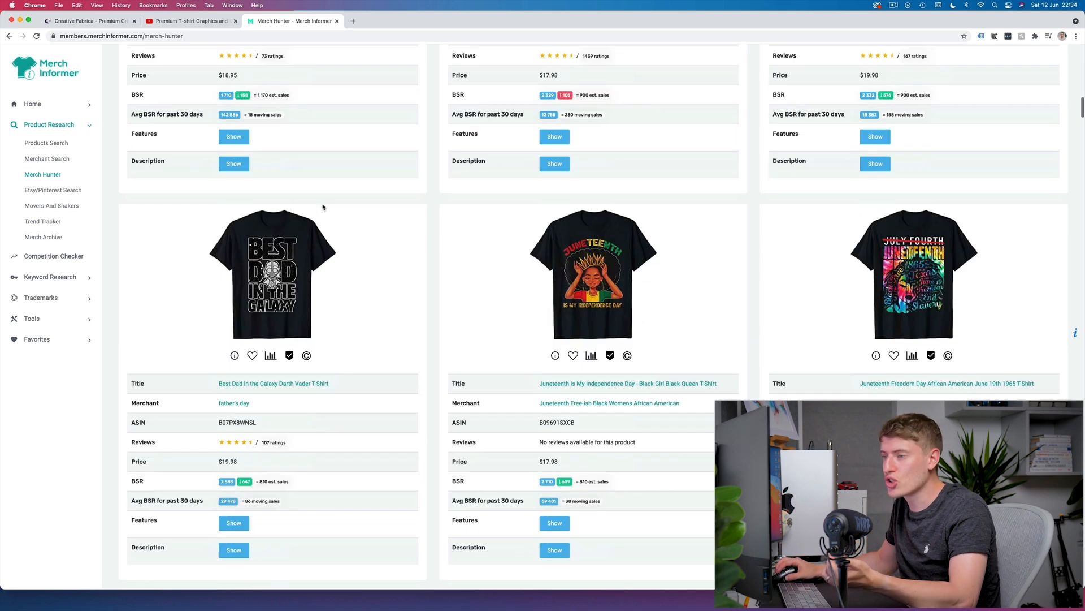
pyautogui.scroll(-3)
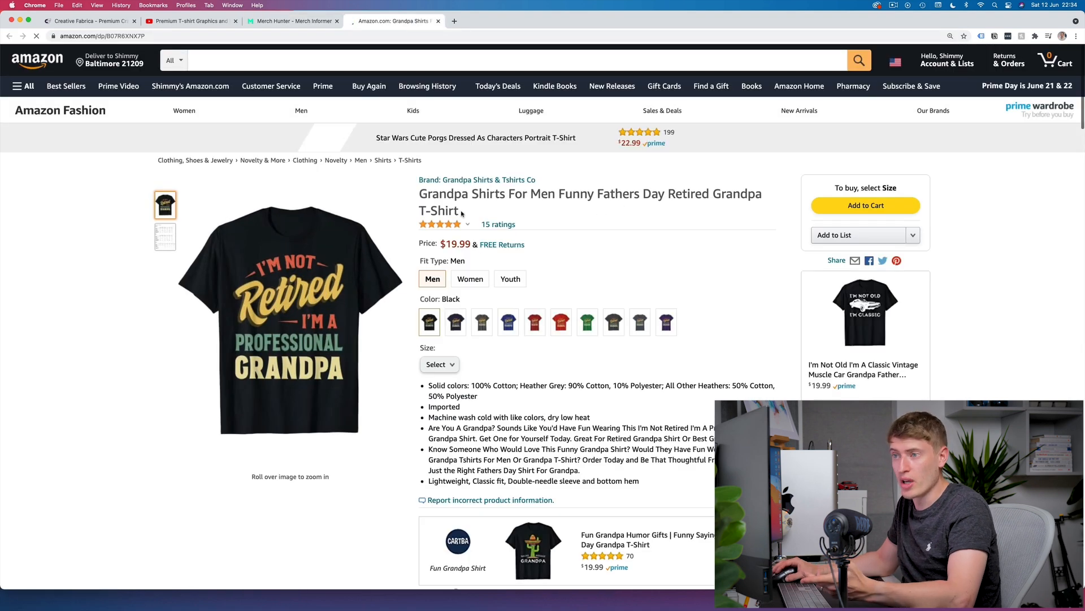
pyautogui.moveTo(183, 111)
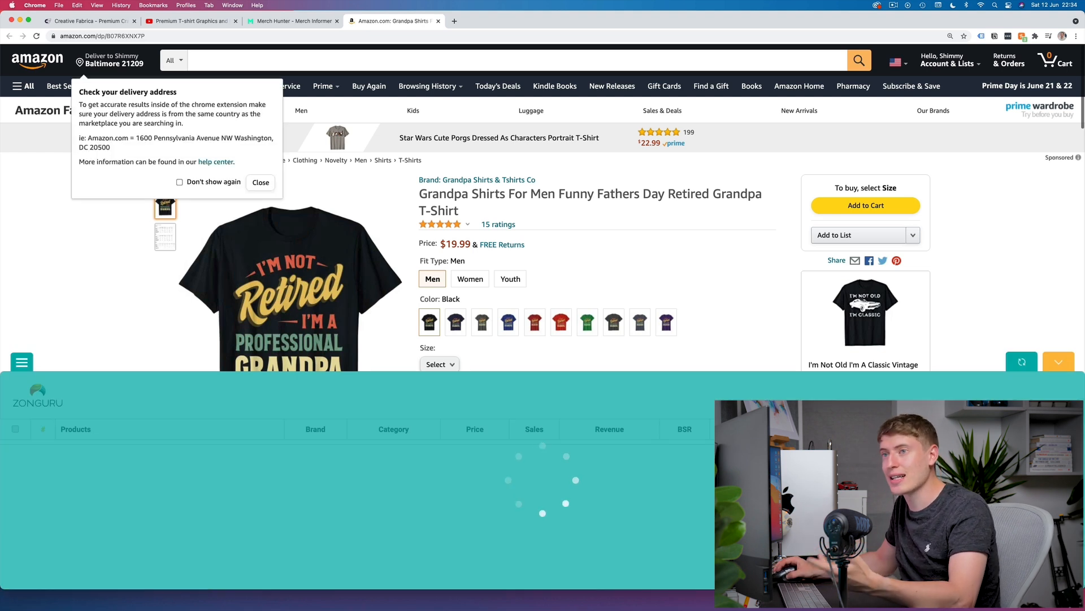
# - Dismiss the delivery address notice and view ZonGuru's estimates of about 3,930 monthly sales and $78,561 revenue
pyautogui.click(260, 182)
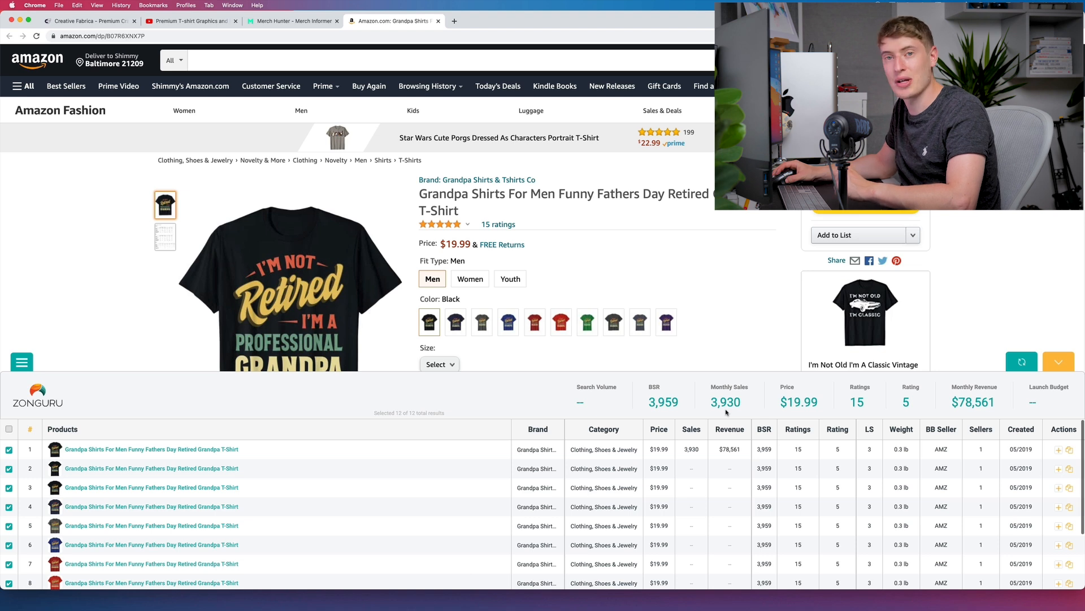
pyautogui.moveTo(726, 410)
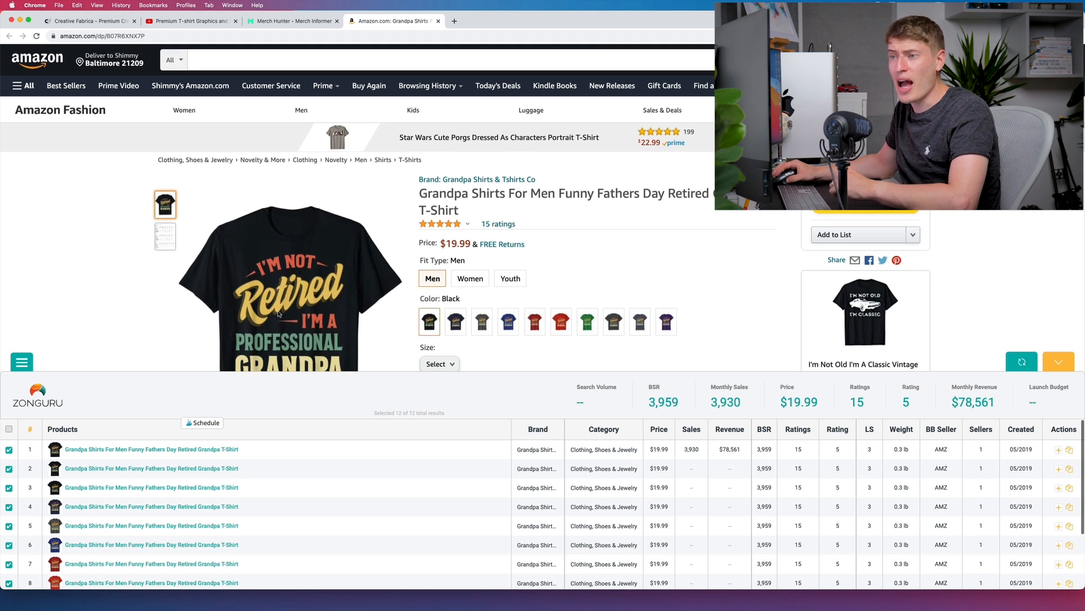
pyautogui.scroll(-3)
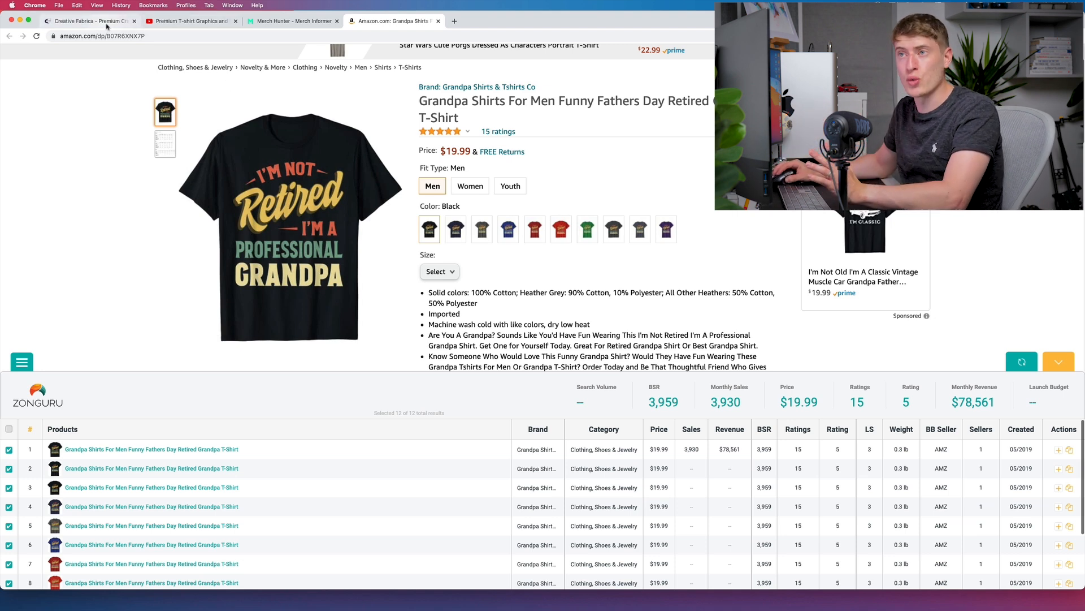
# - Show the Blackletter fonts category with its 580 results such as Road Rage and Bohemian Dreams
pyautogui.click(91, 21)
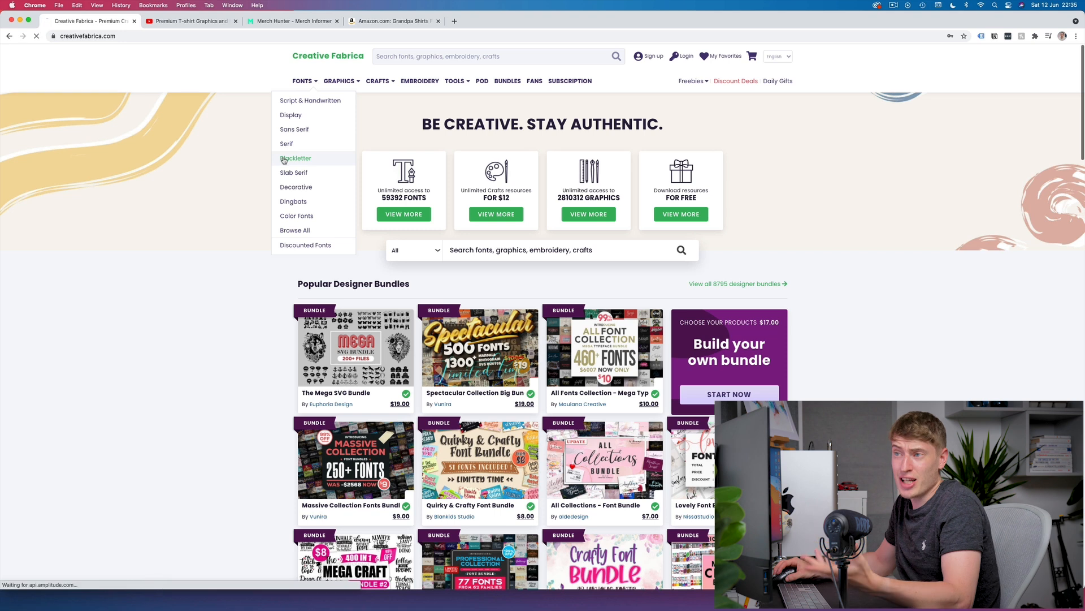
pyautogui.click(296, 158)
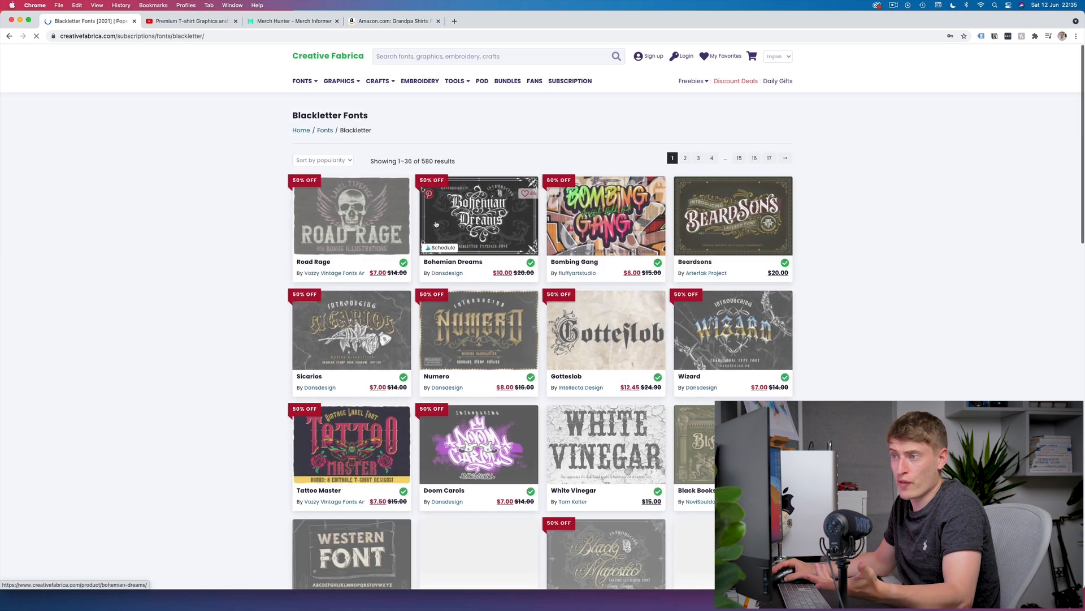
pyautogui.scroll(-3)
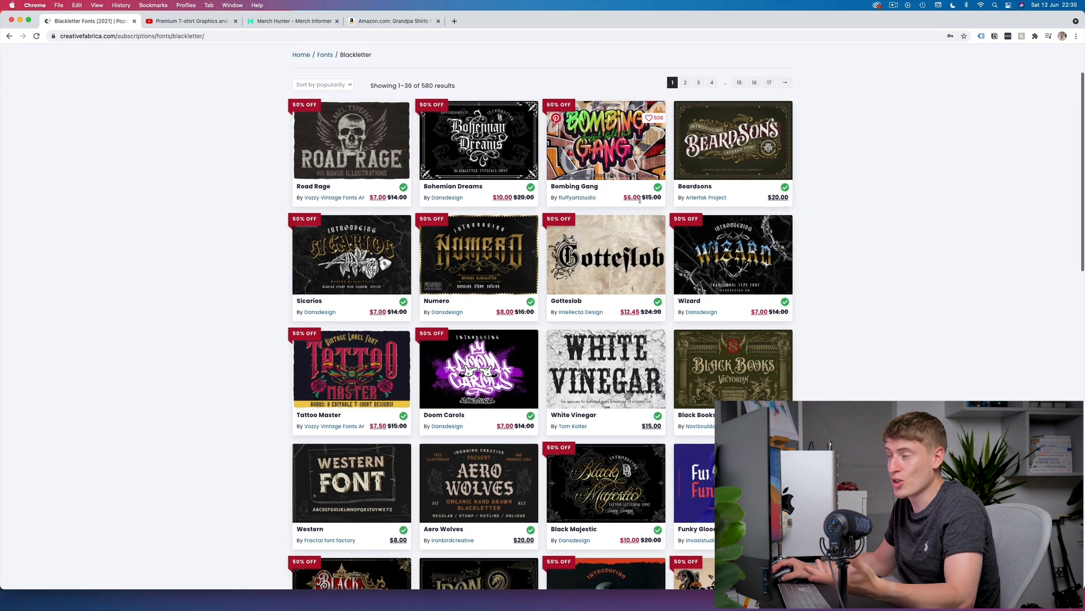
pyautogui.moveTo(606, 203)
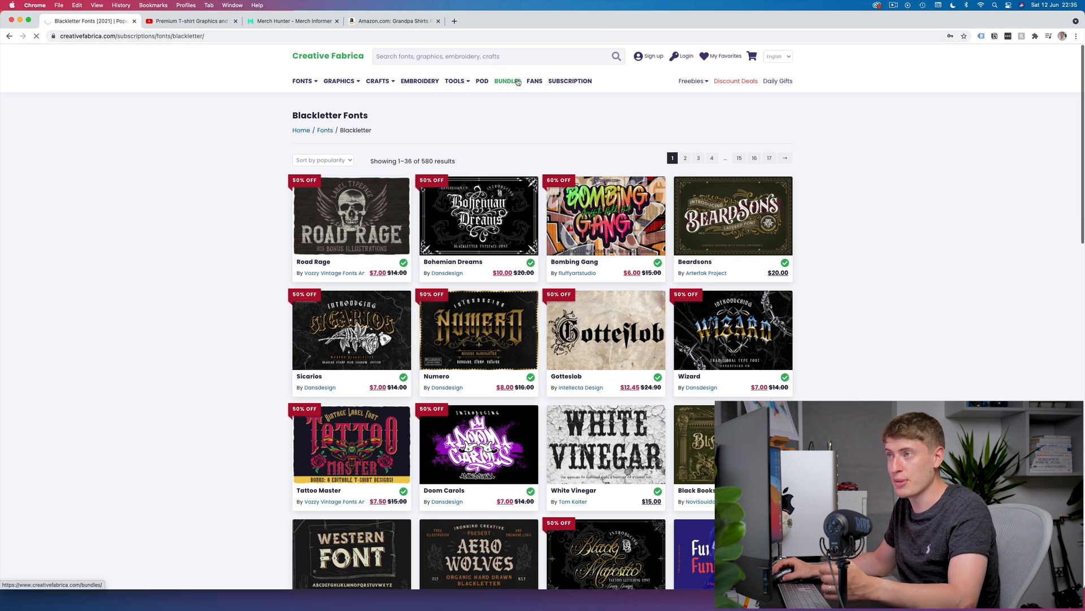
# - Browse the Bundles listing and go to the Spectacular Collection Big Bundle page (500 fonts, 1,309 graphics, $19)
pyautogui.click(508, 82)
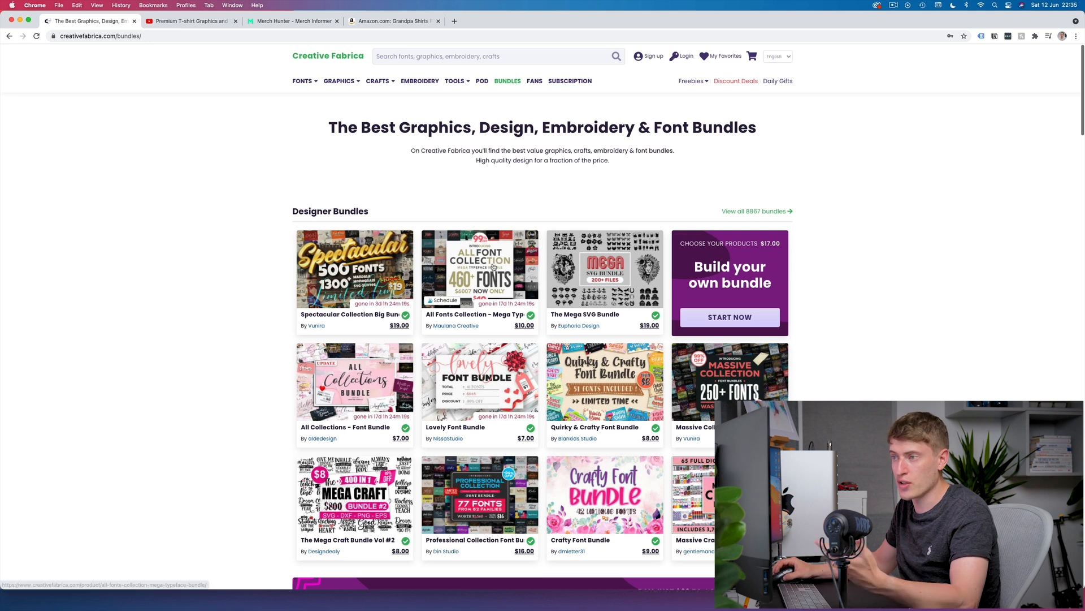
pyautogui.scroll(-3)
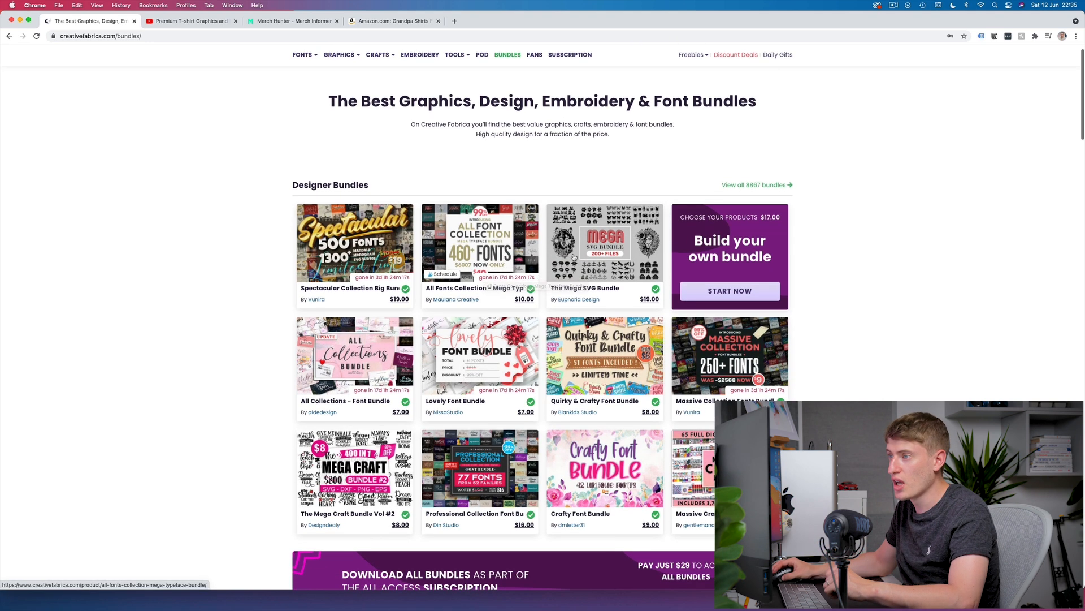
pyautogui.scroll(-3)
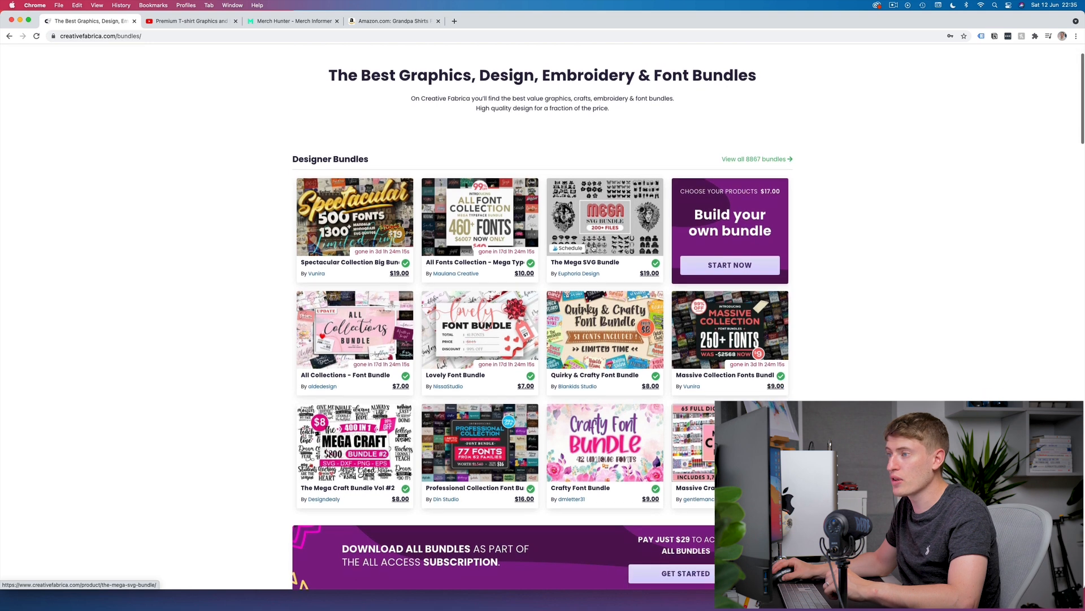
pyautogui.scroll(-3)
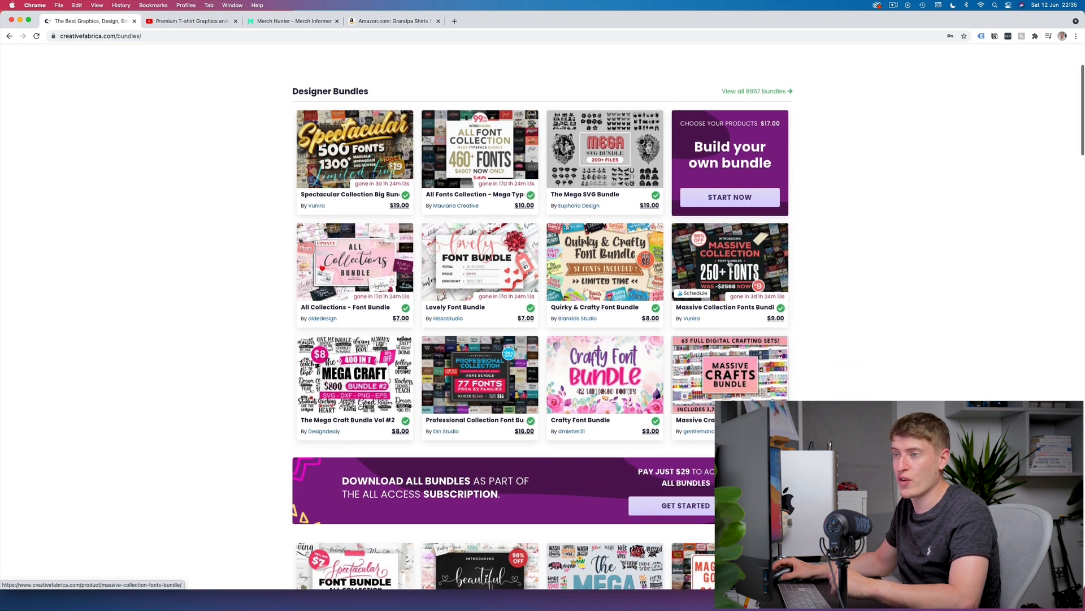
pyautogui.scroll(-3)
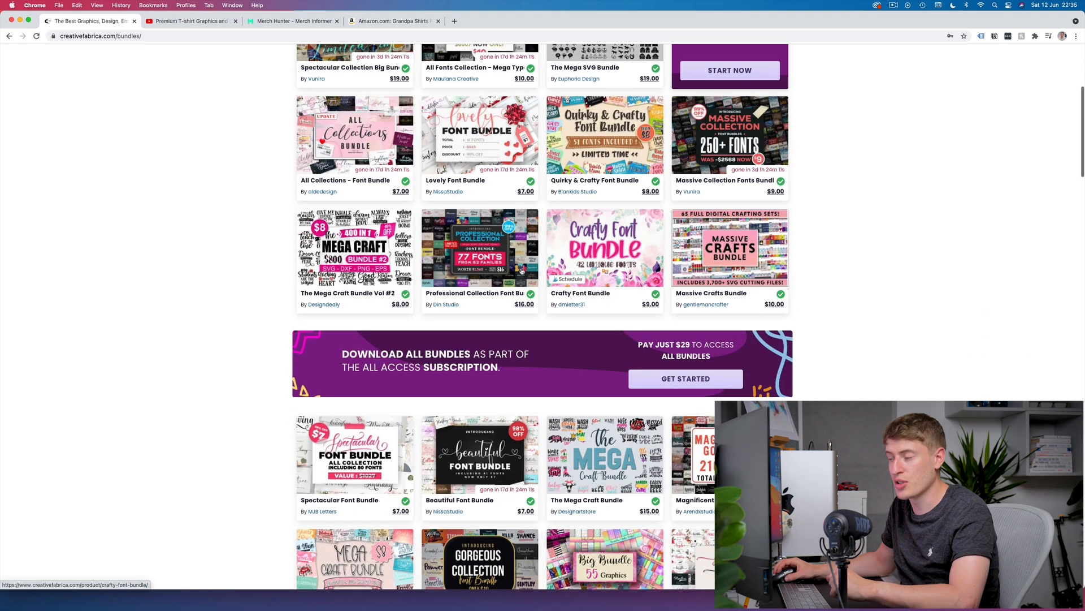
pyautogui.scroll(3)
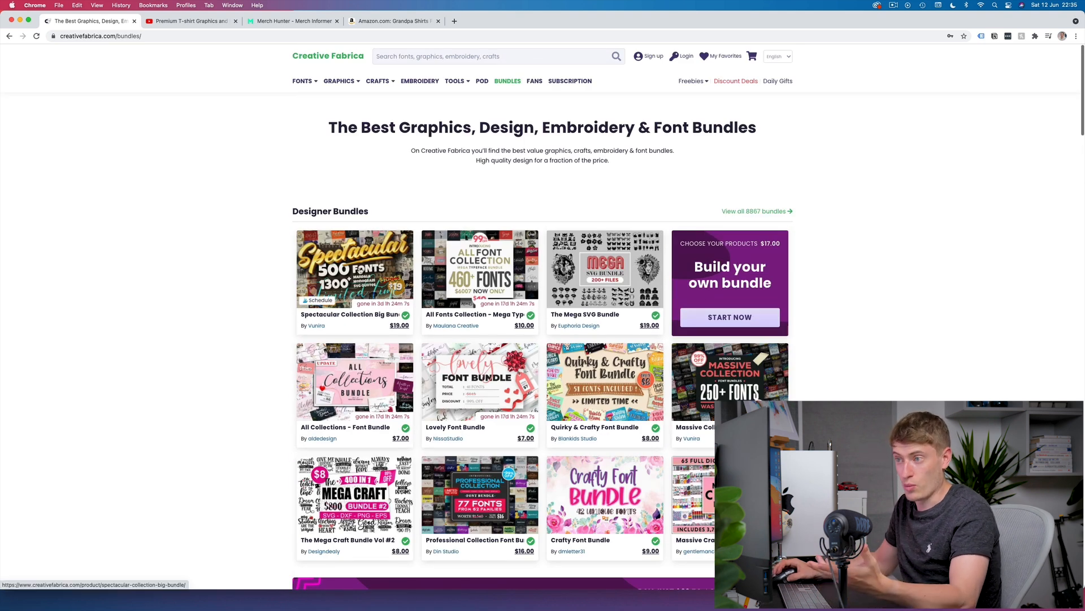
pyautogui.moveTo(377, 280)
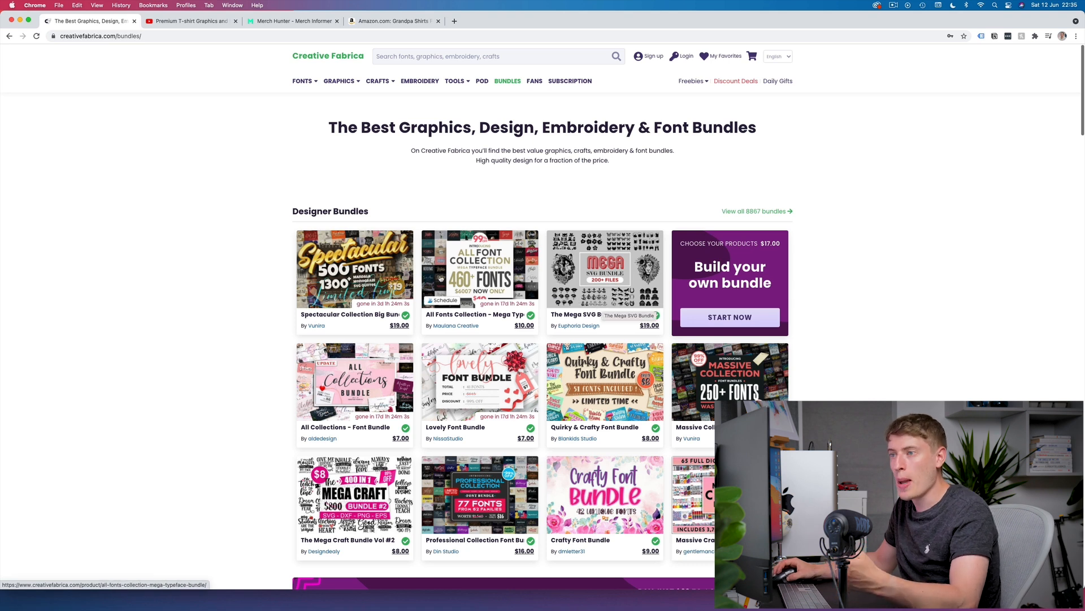
pyautogui.moveTo(355, 288)
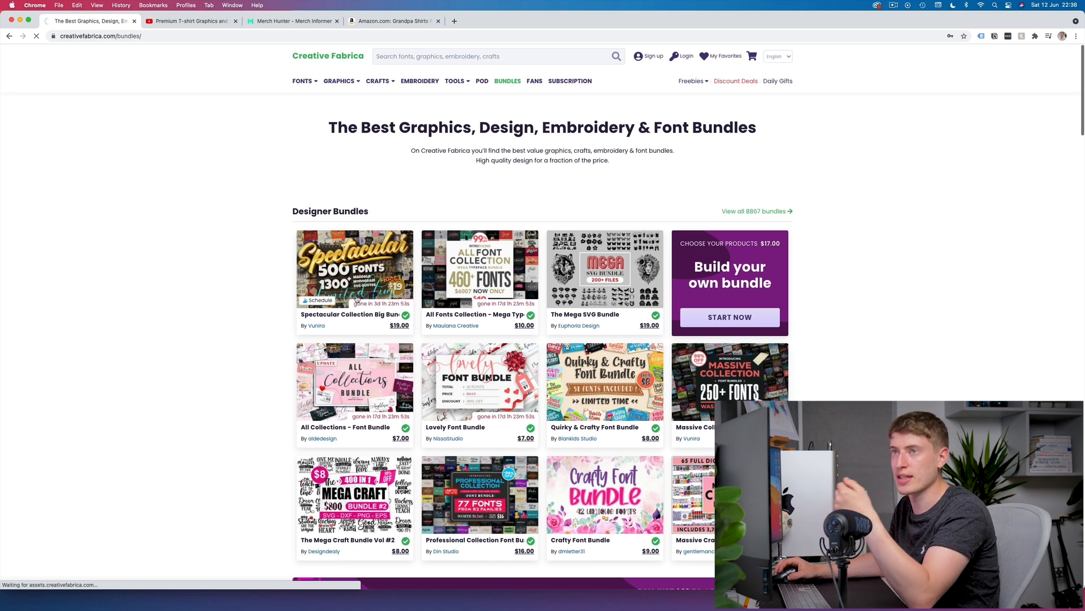
pyautogui.moveTo(380, 319)
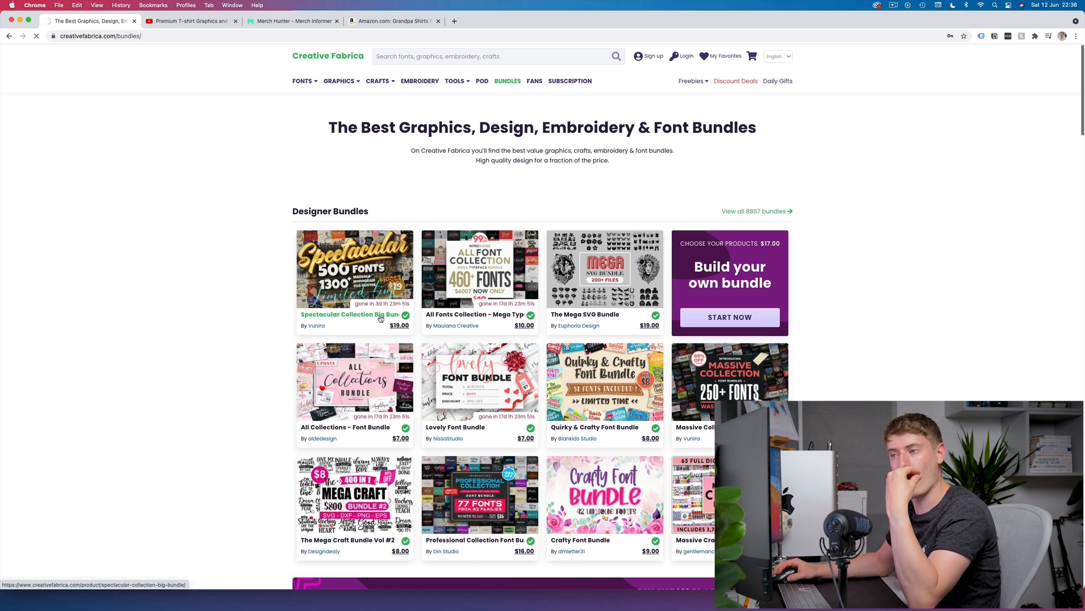
pyautogui.moveTo(380, 316)
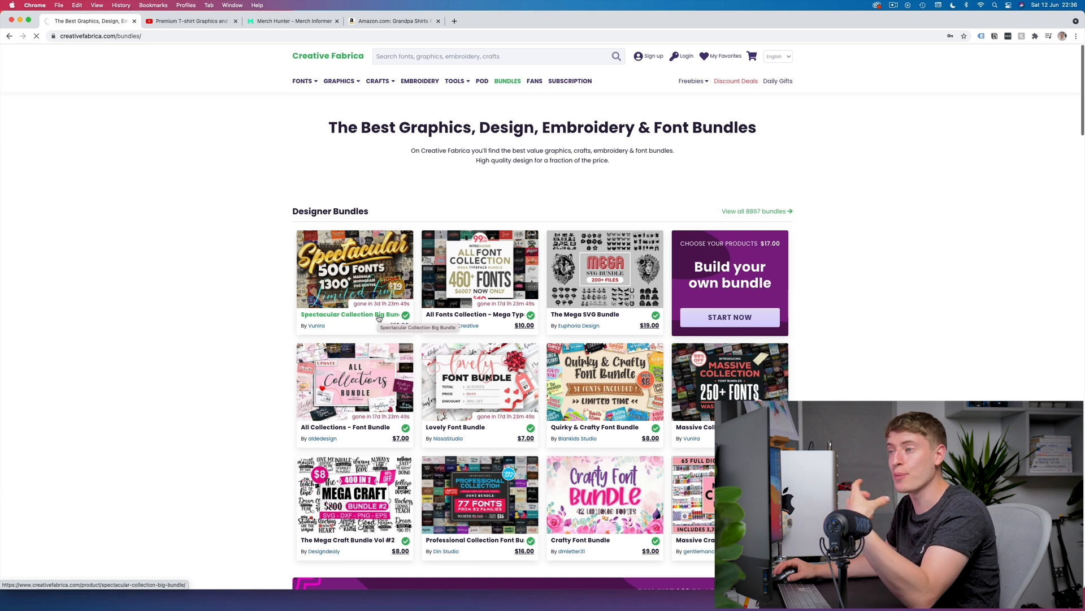
pyautogui.click(346, 314)
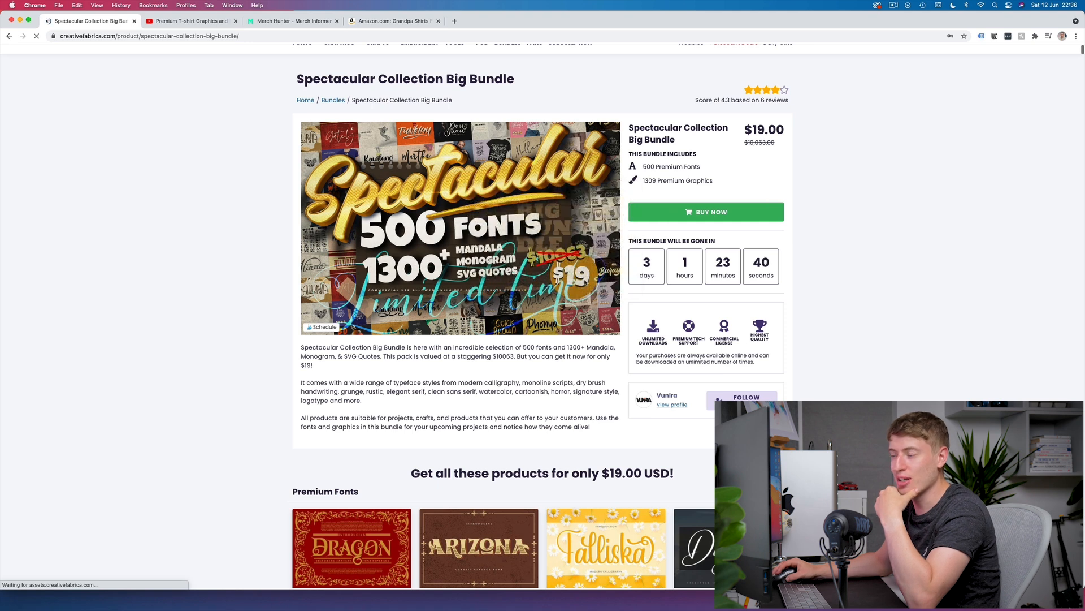
# - Scroll the Premium Fonts grid past Linetown, Benwick Castle and Easterwin to the Boardway card
pyautogui.scroll(-3)
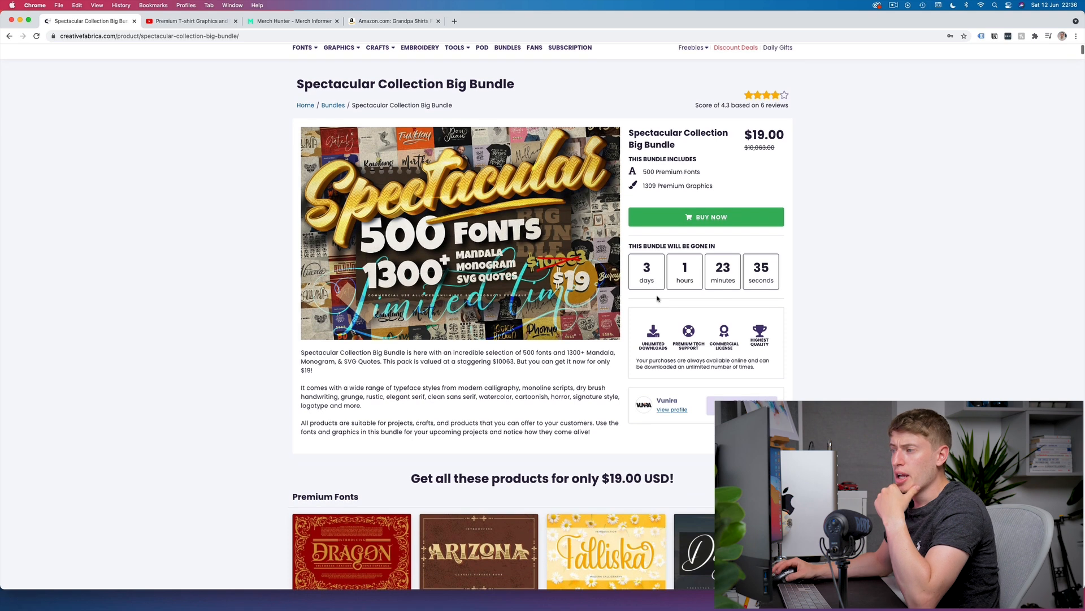
pyautogui.moveTo(687, 335)
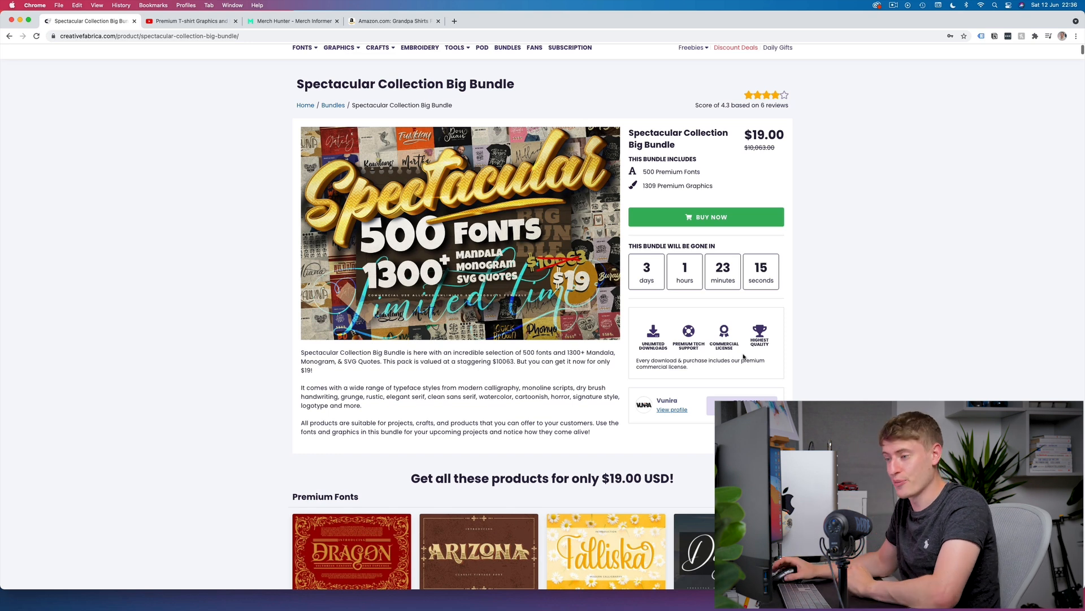
pyautogui.scroll(-3)
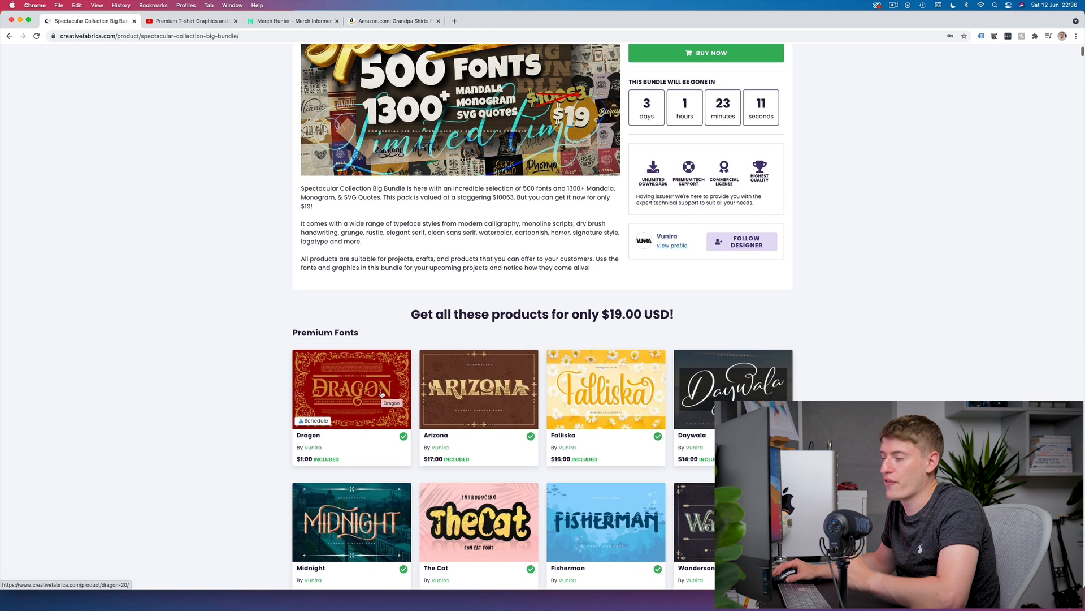
pyautogui.scroll(-3)
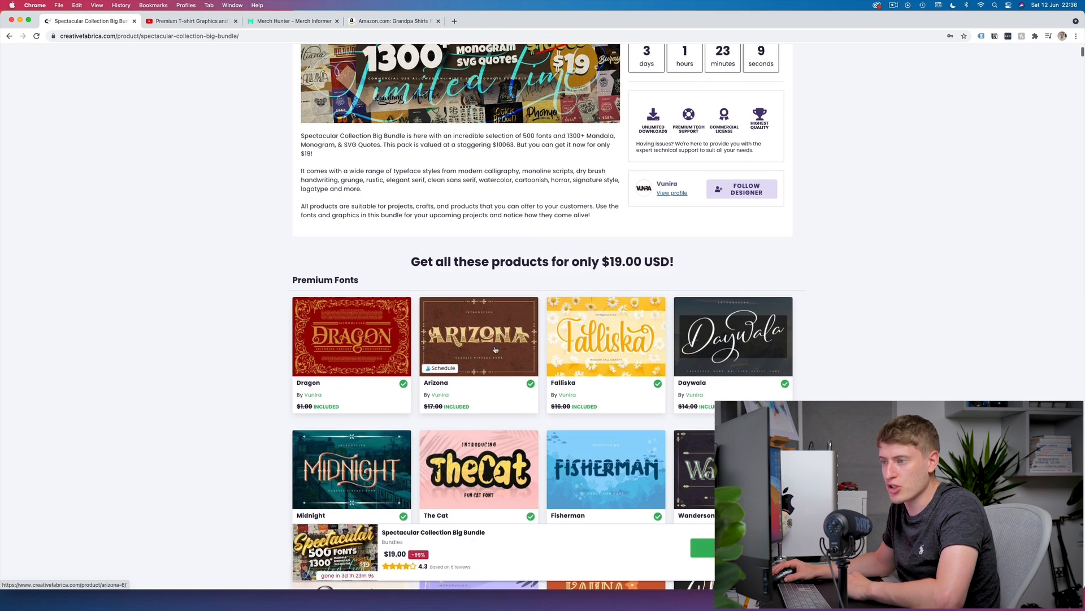
pyautogui.scroll(-3)
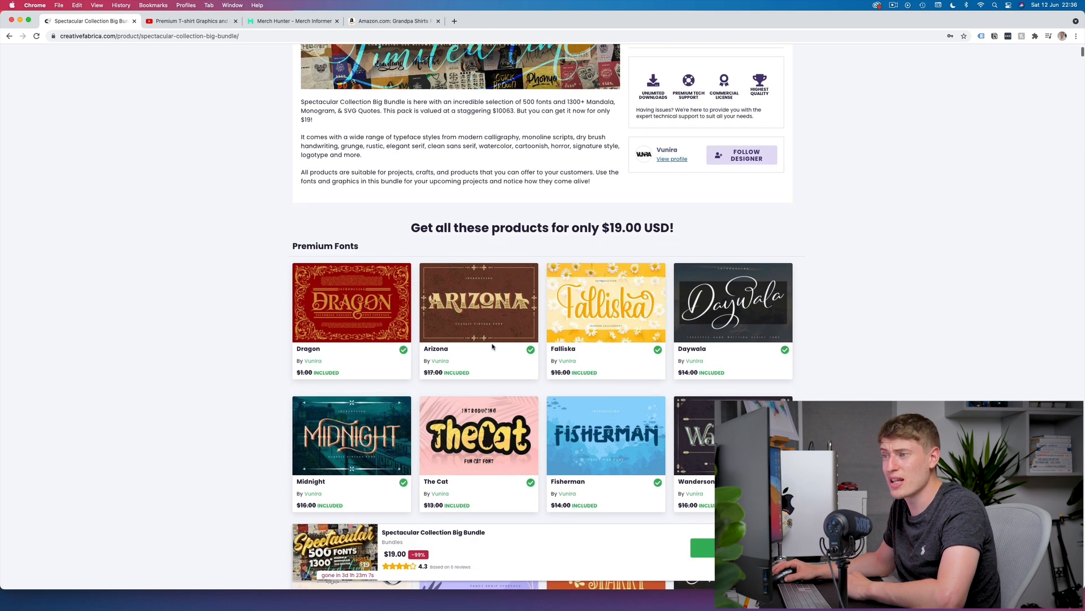
pyautogui.scroll(-3)
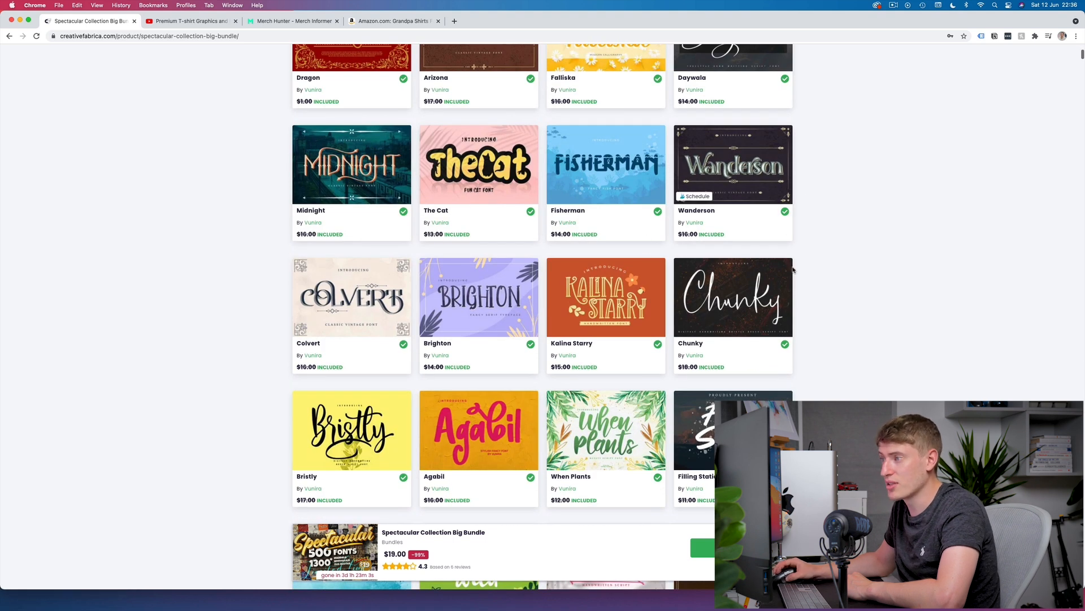
pyautogui.scroll(-3)
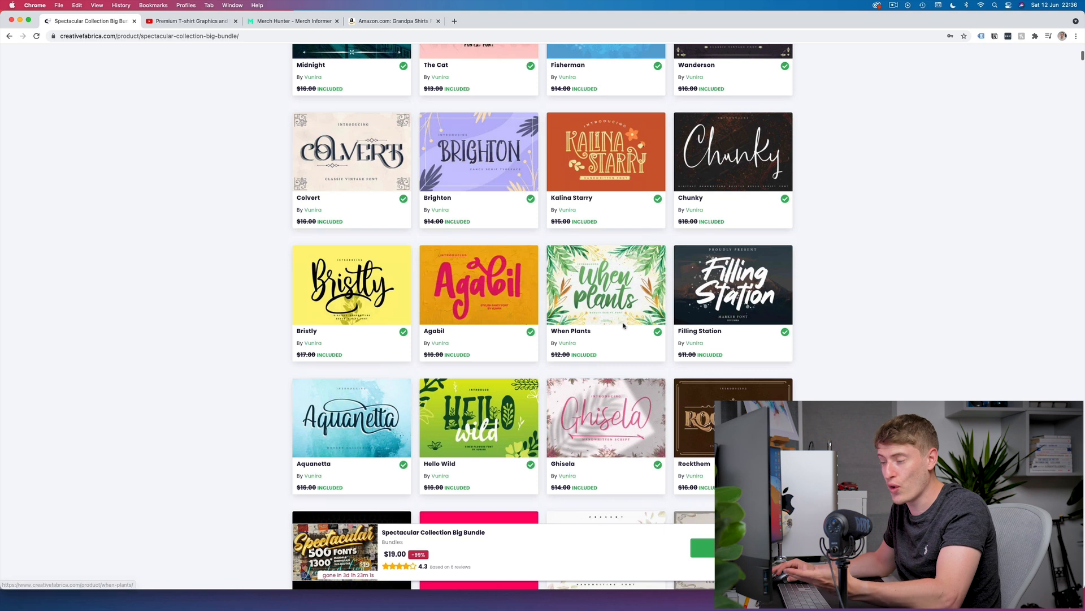
pyautogui.scroll(-3)
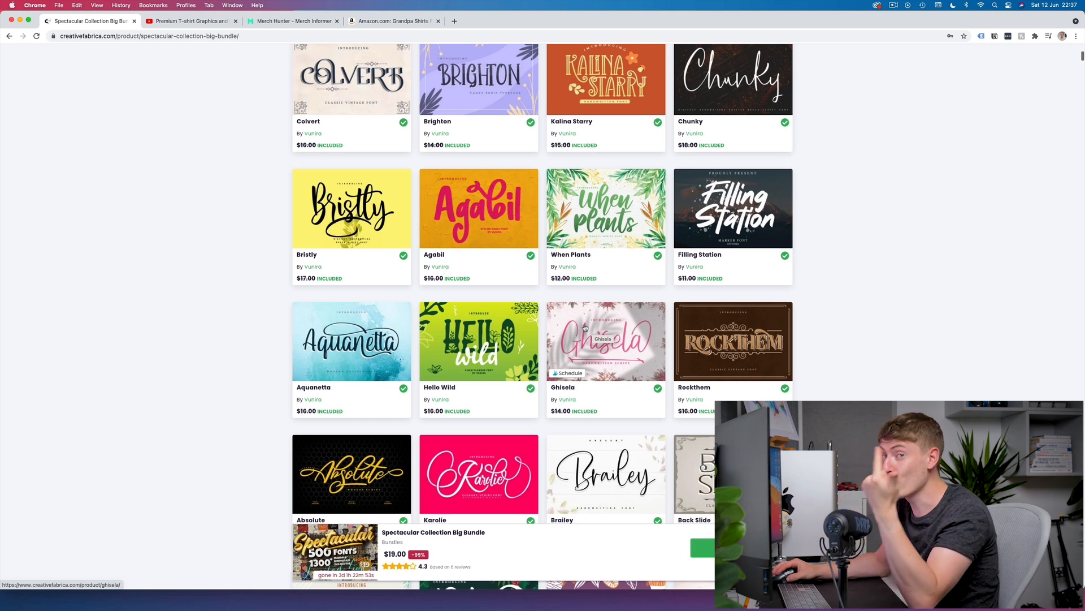
pyautogui.scroll(-3)
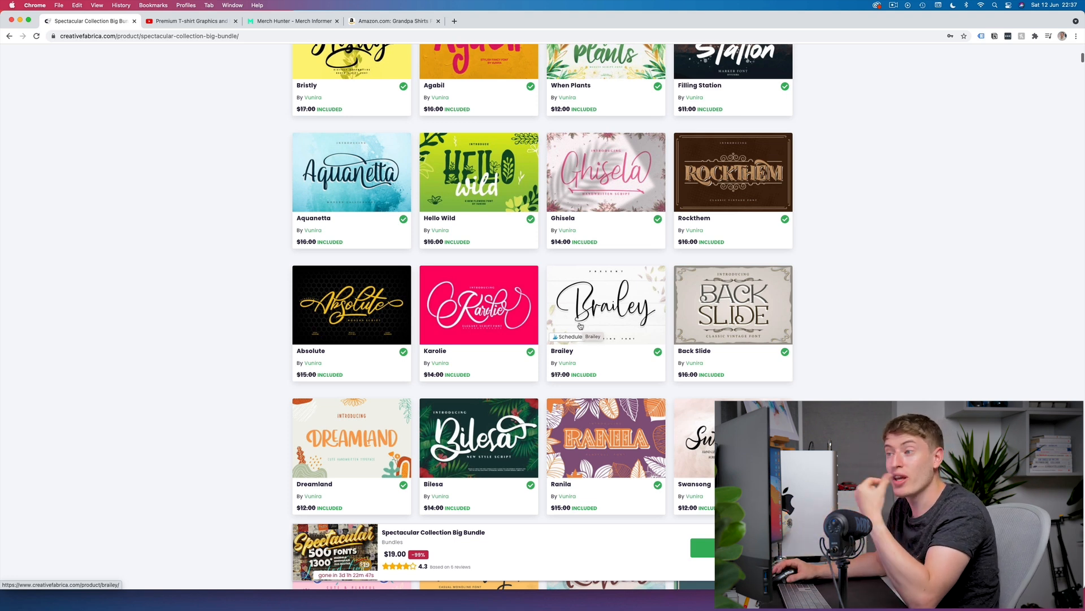
pyautogui.moveTo(547, 372)
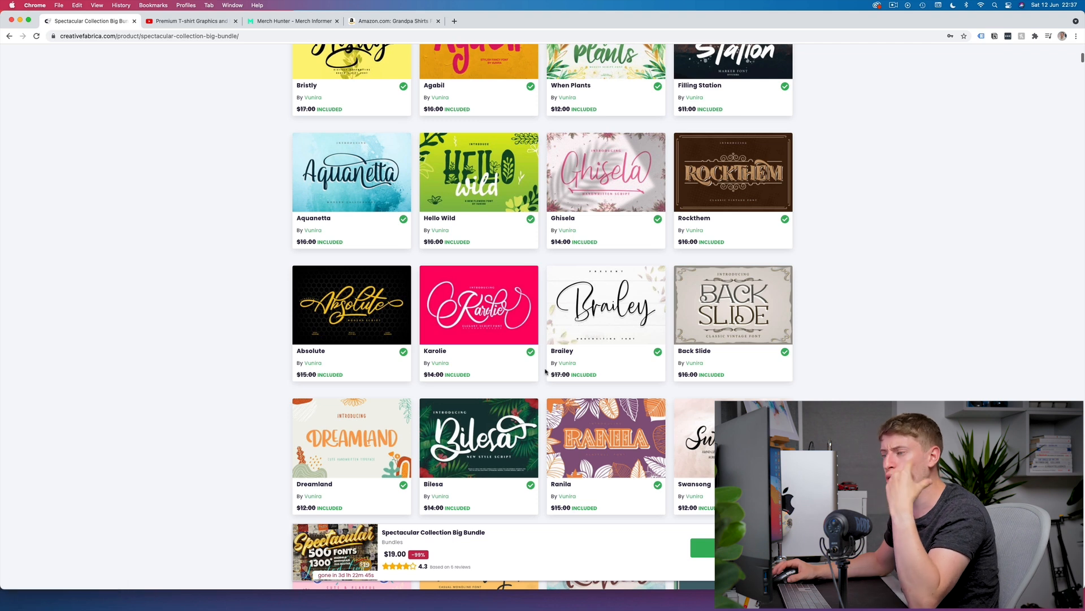
pyautogui.scroll(-3)
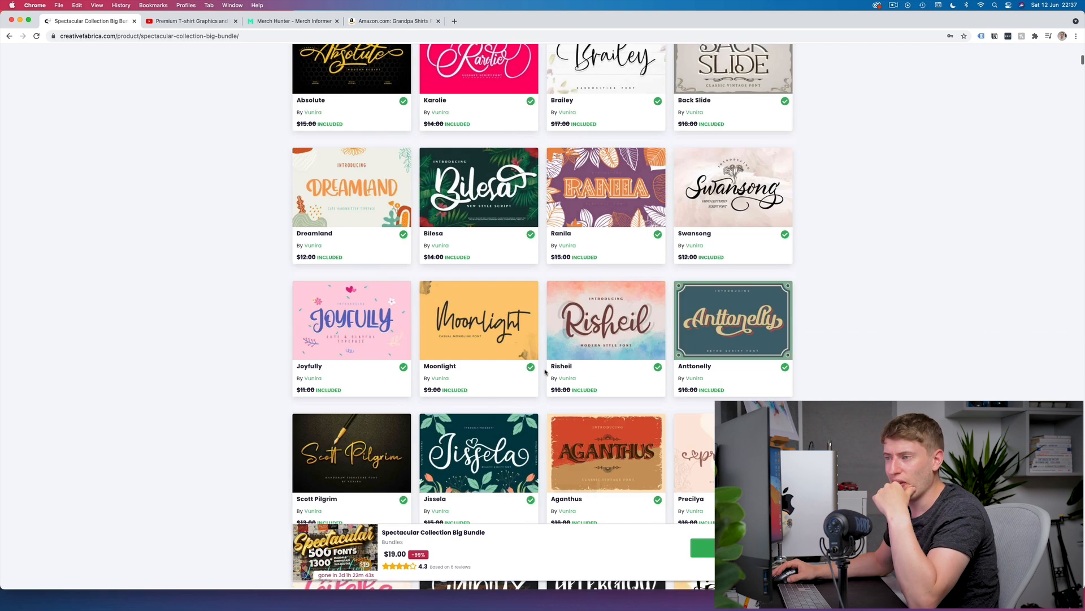
pyautogui.scroll(-3)
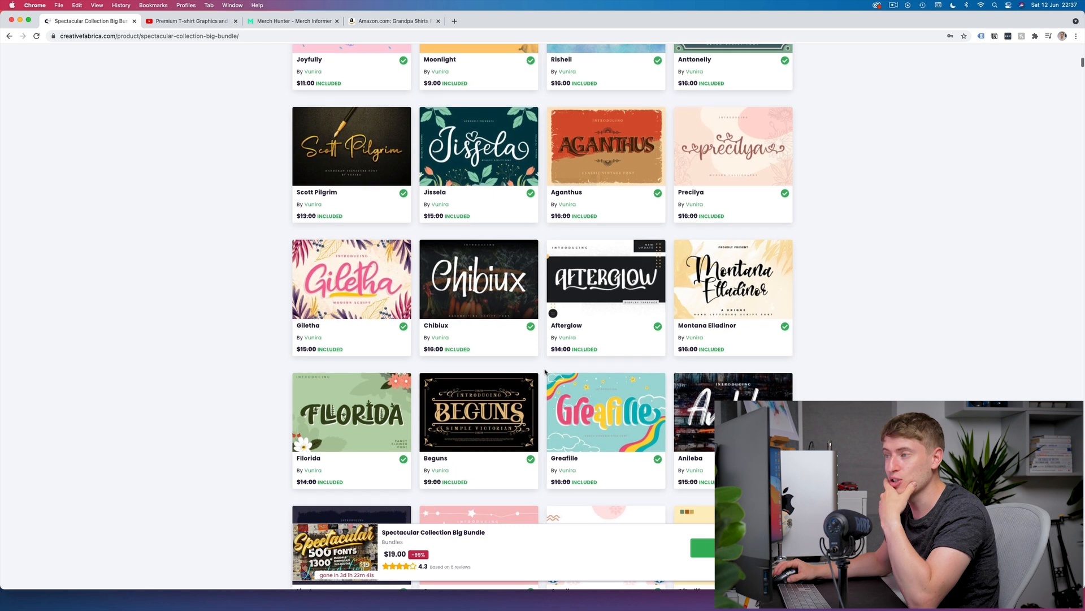
pyautogui.scroll(-3)
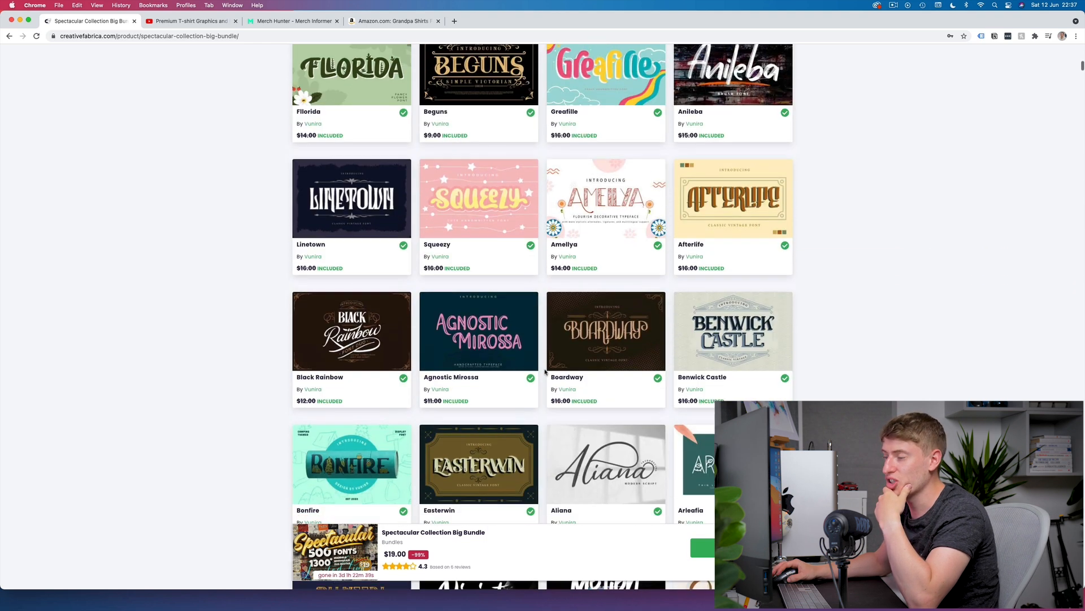
pyautogui.scroll(-3)
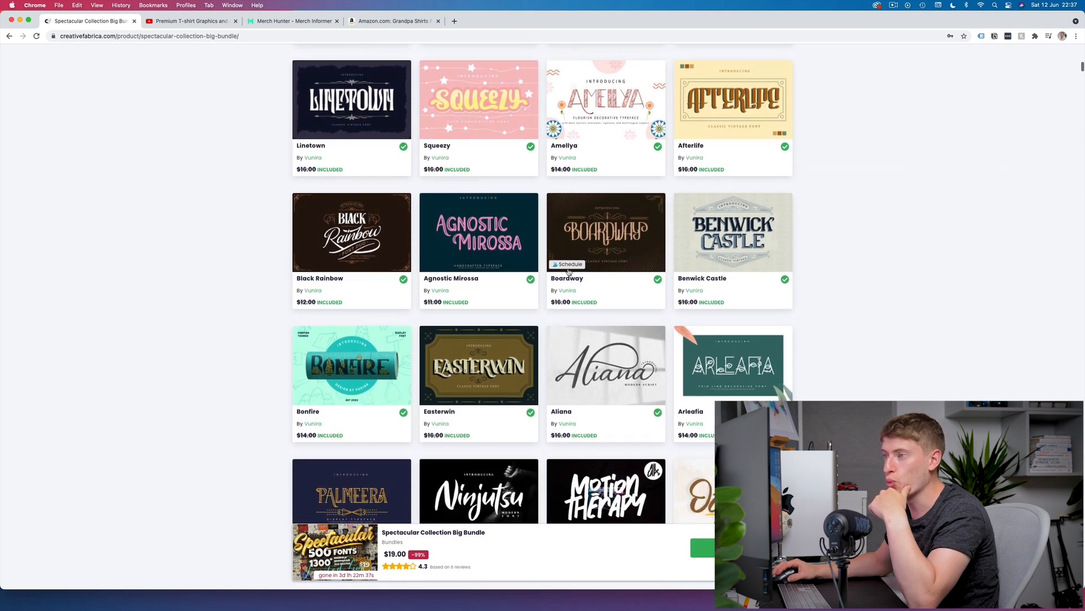
# - Review the Boardway font's glyphs and sample text, then highlight its $16.00 price
pyautogui.click(606, 232)
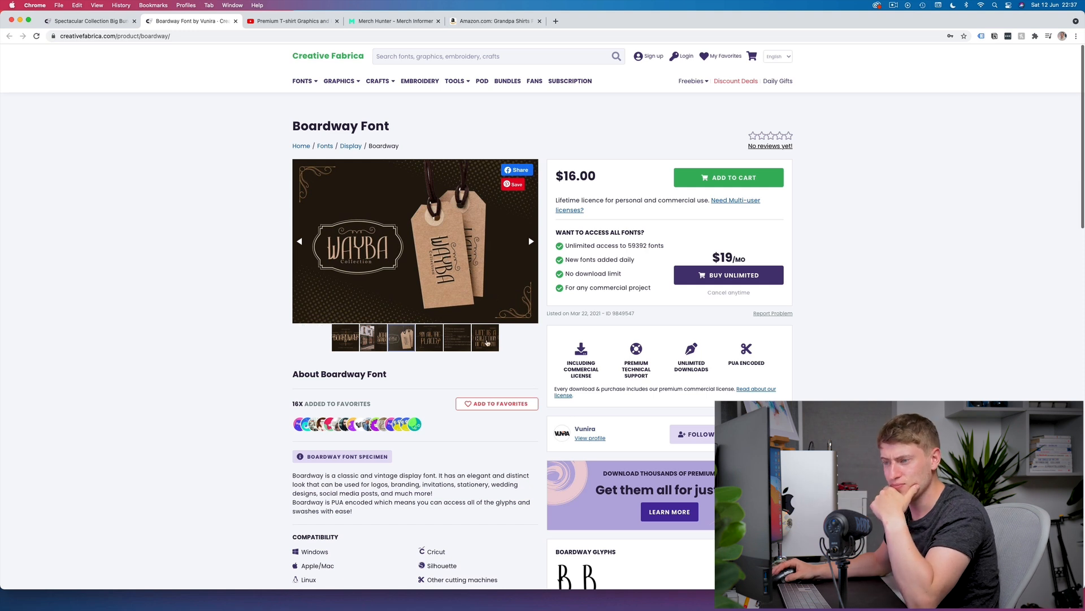
pyautogui.scroll(-3)
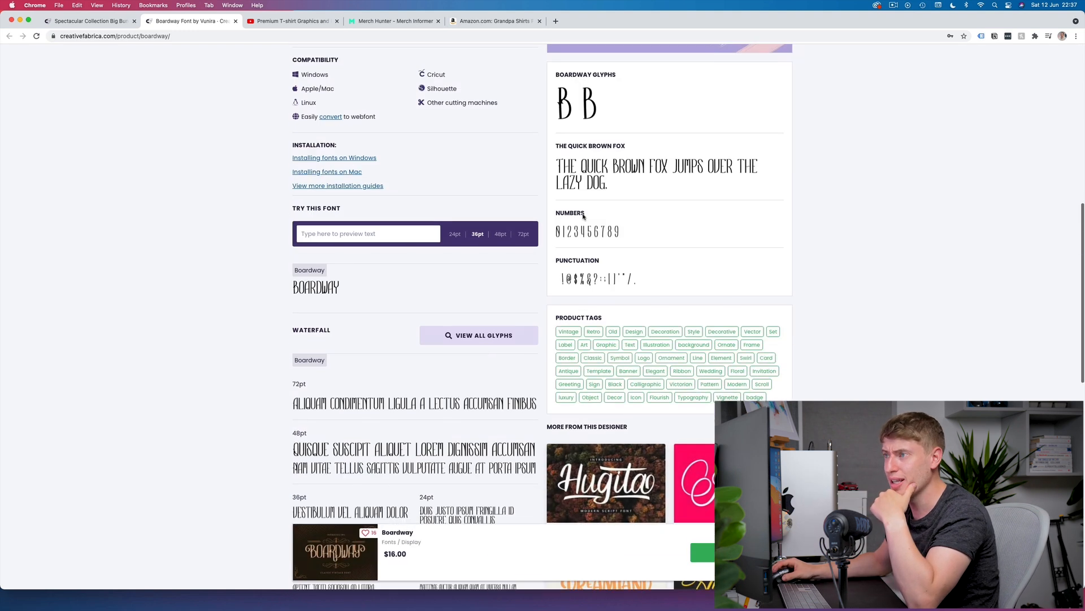
pyautogui.moveTo(609, 142)
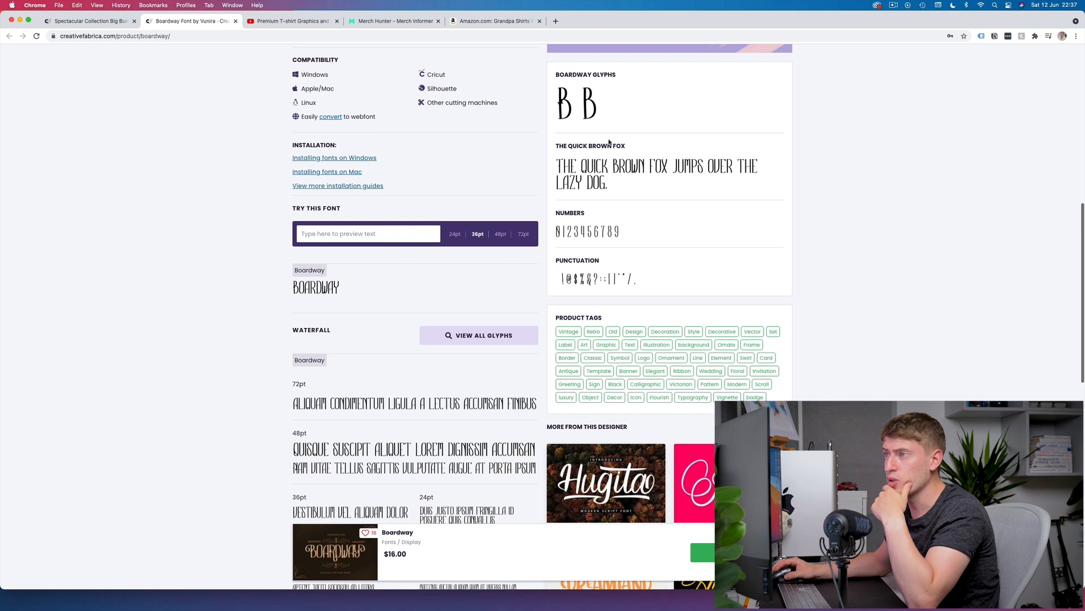
pyautogui.moveTo(615, 247)
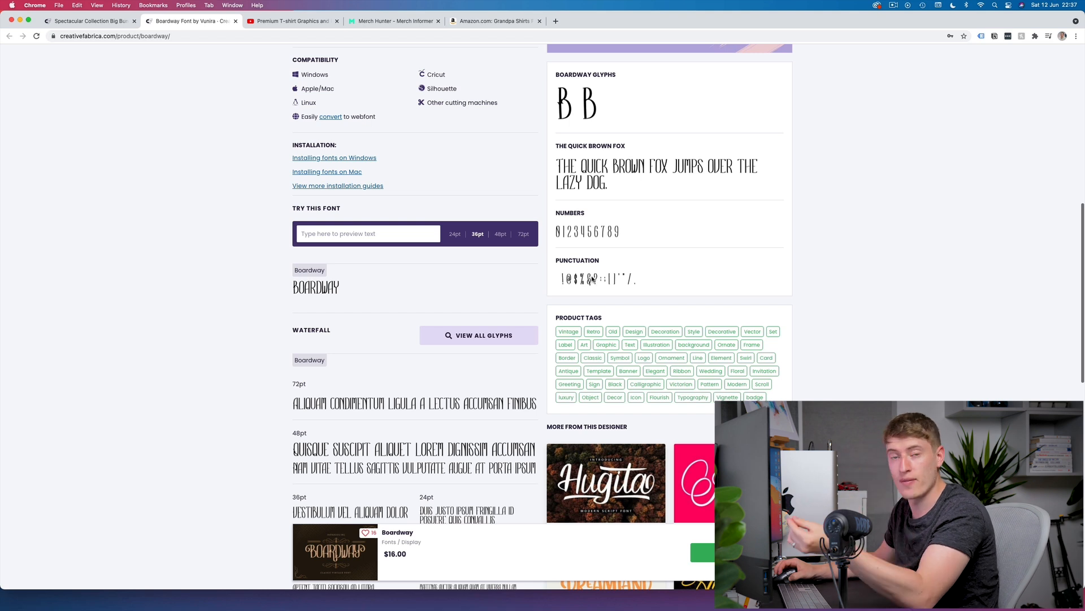
pyautogui.scroll(-3)
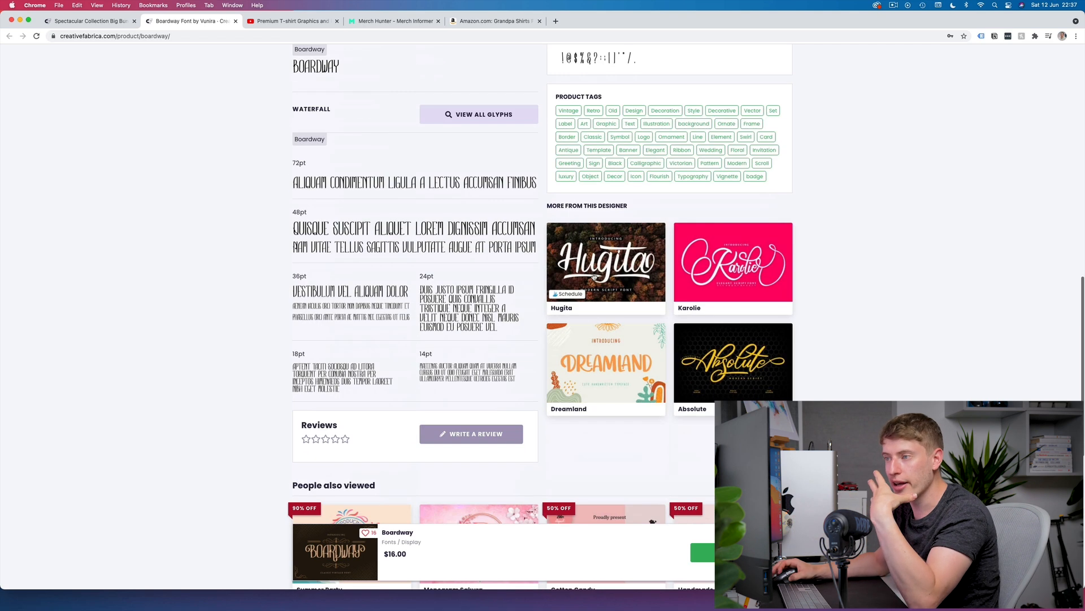
pyautogui.moveTo(606, 261)
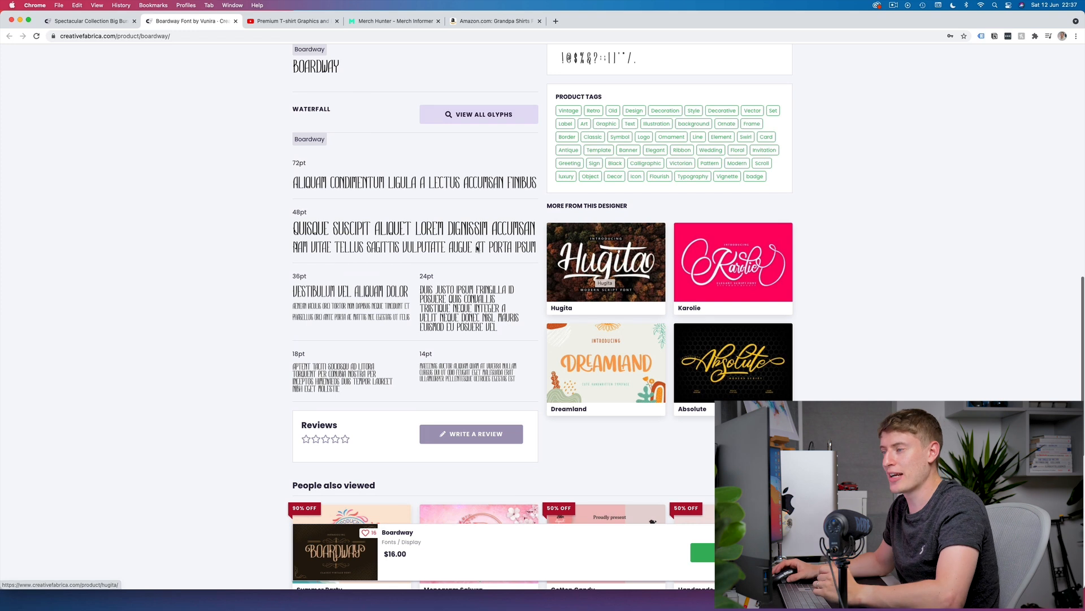
pyautogui.scroll(3)
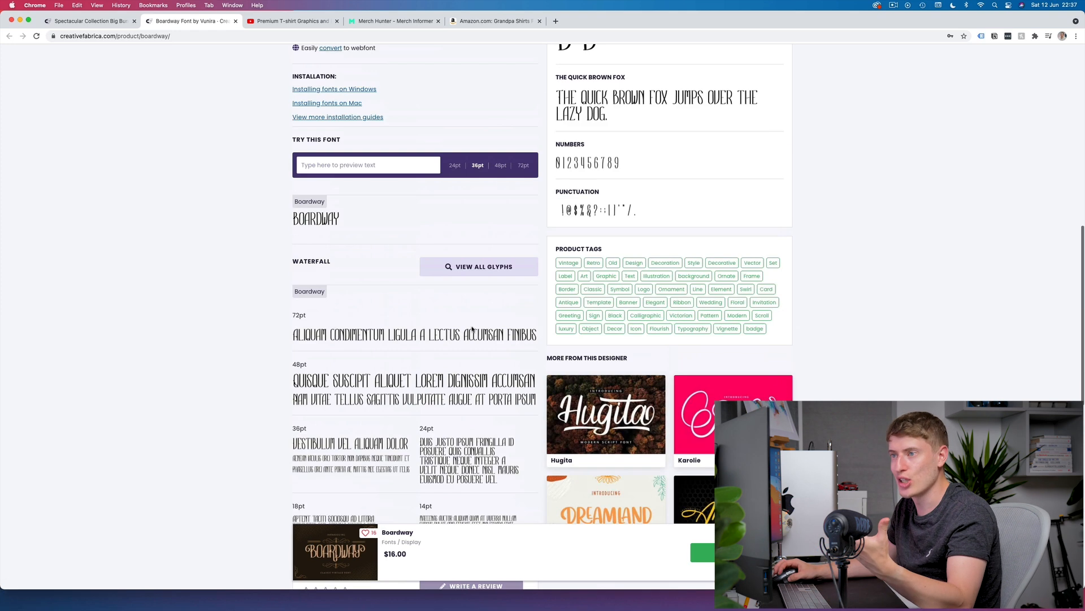
pyautogui.scroll(3)
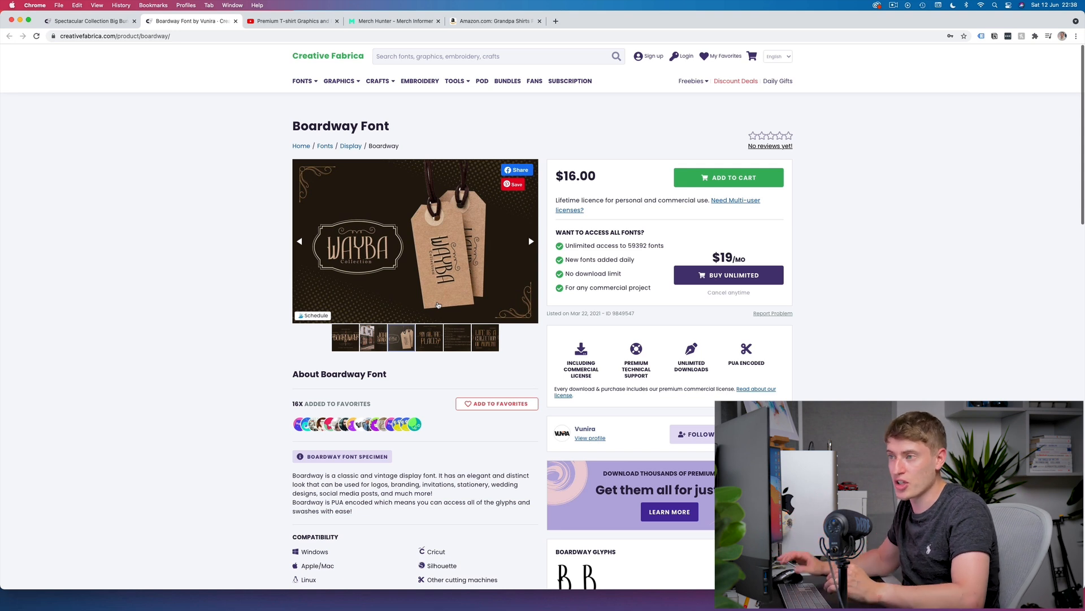
pyautogui.doubleClick(579, 175)
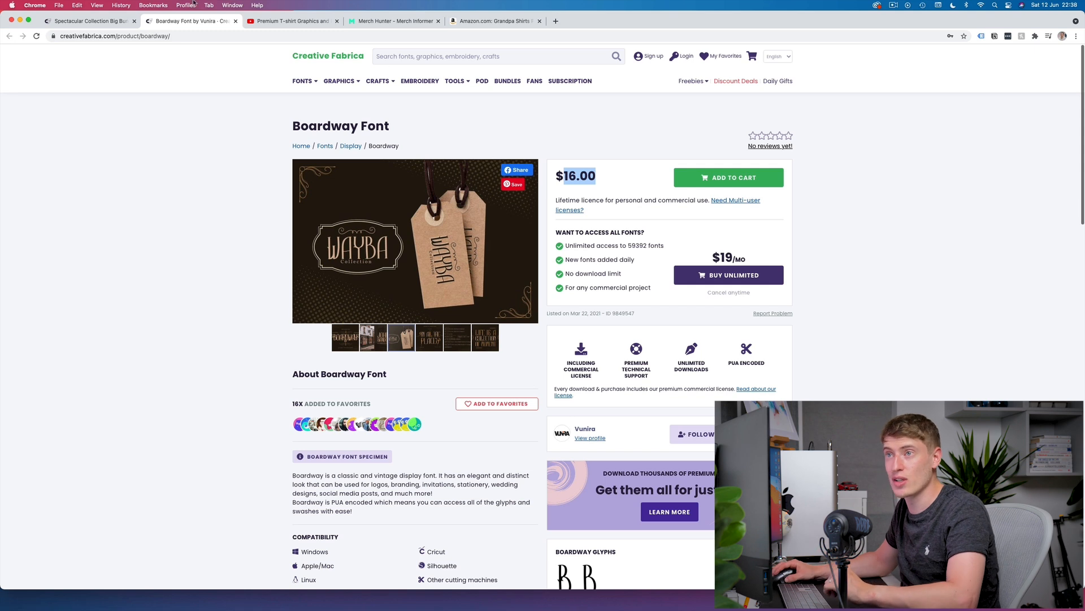
# - Return to the Spectacular Collection Big Bundle page and its $19 bundle header
pyautogui.click(87, 23)
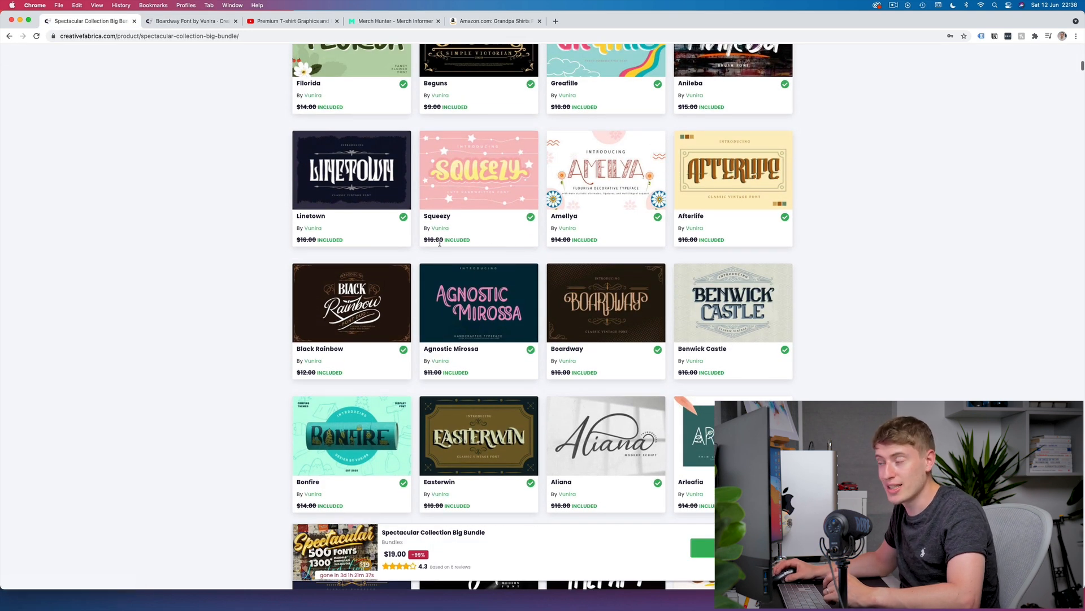
pyautogui.scroll(3)
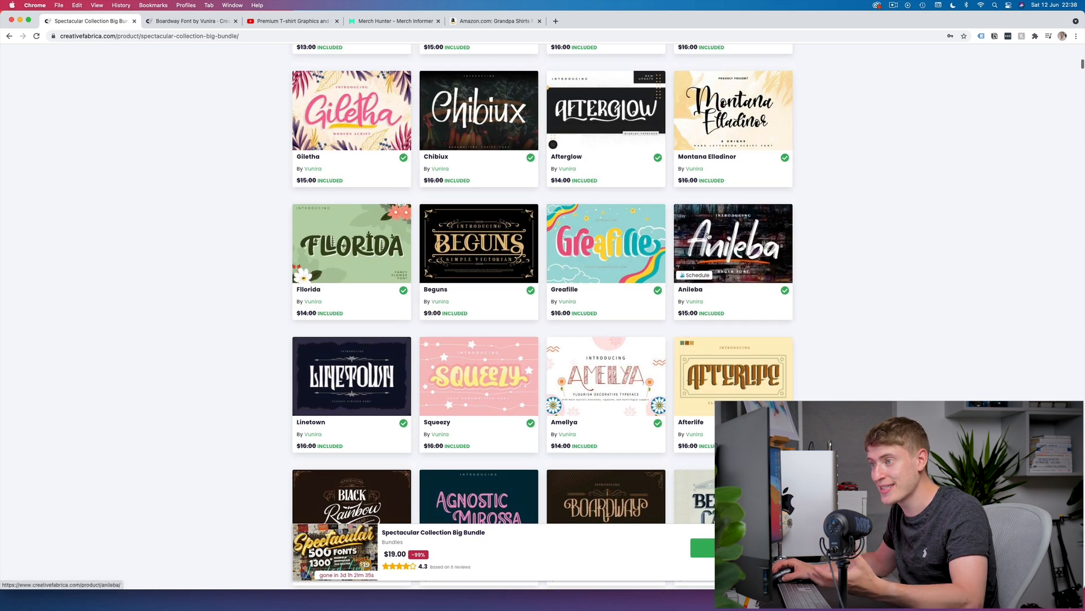
pyautogui.scroll(-3)
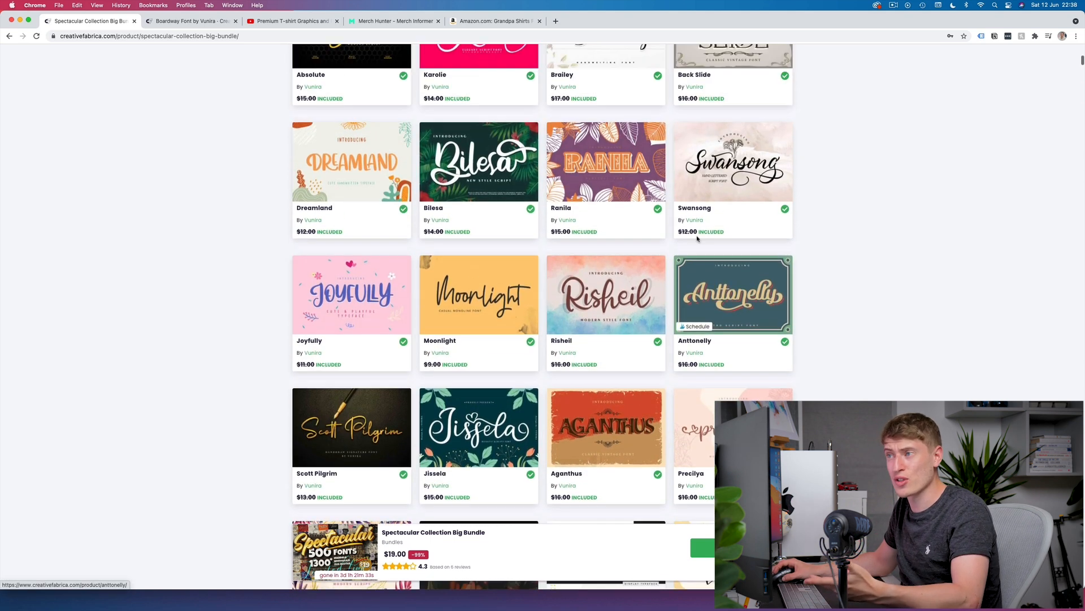
pyautogui.scroll(3)
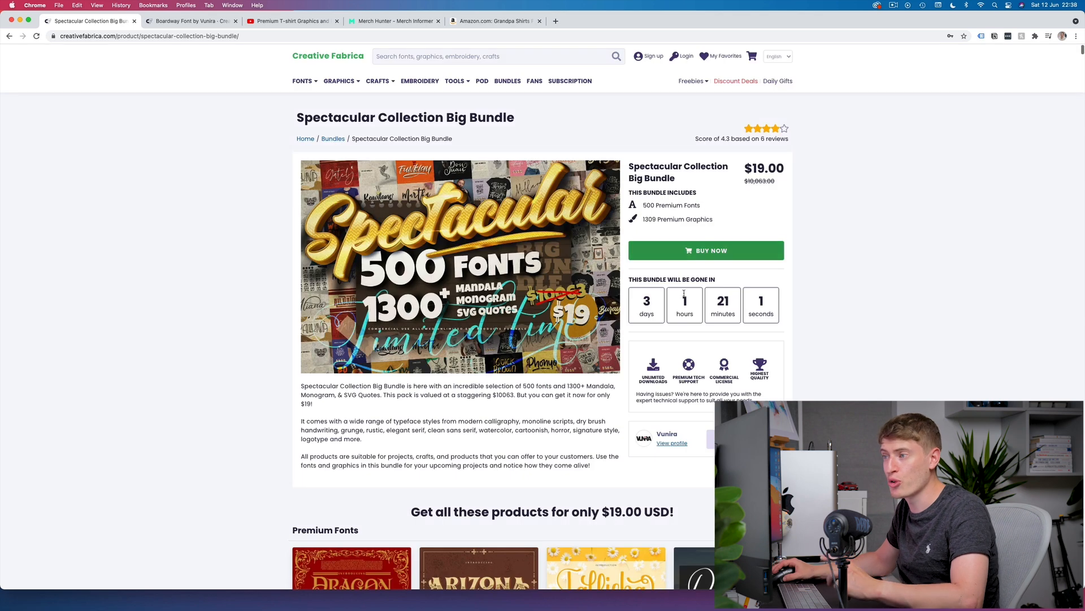
# - Scroll past the fonts grid down to the bundle's included graphics section
pyautogui.scroll(-3)
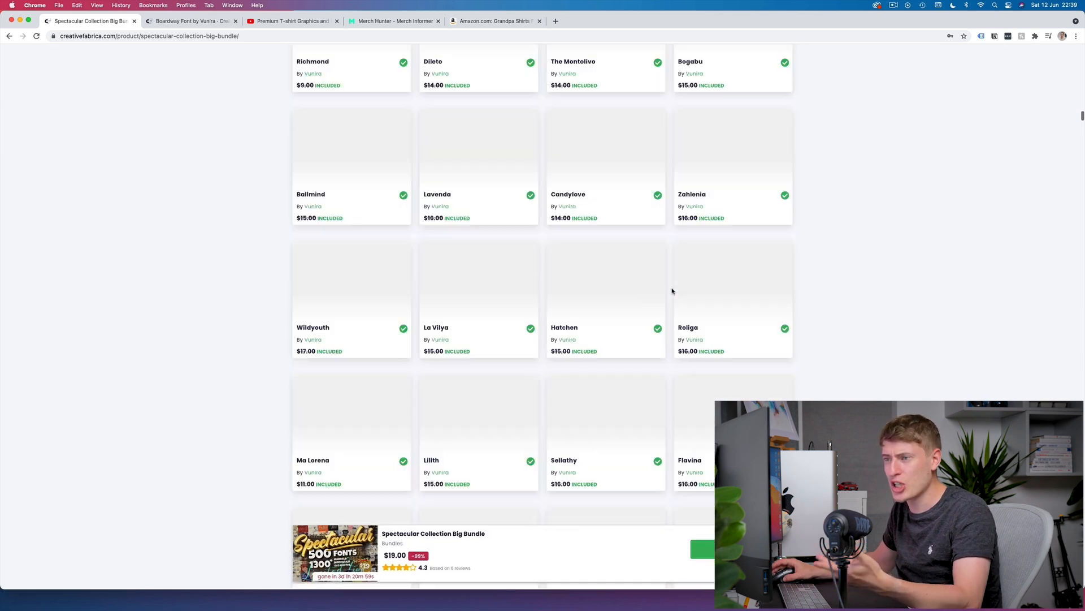
pyautogui.scroll(-3)
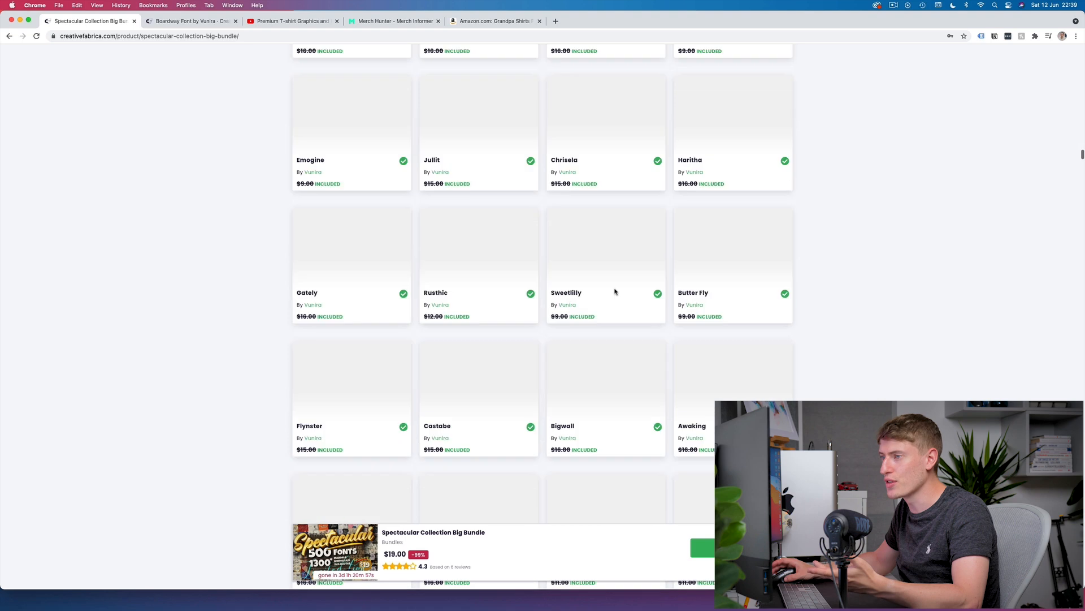
pyautogui.scroll(-3)
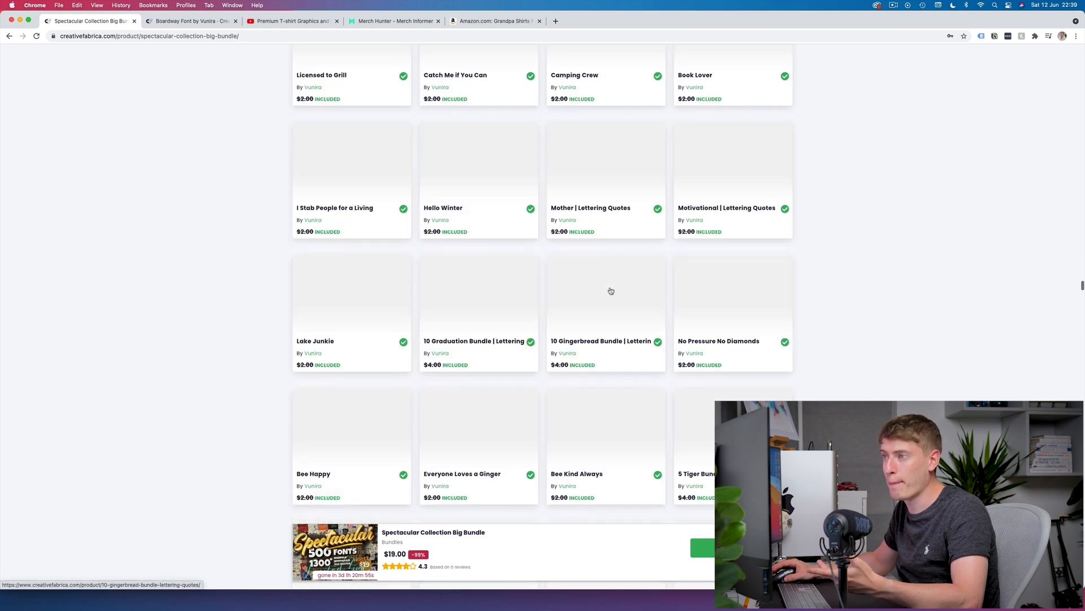
pyautogui.scroll(-3)
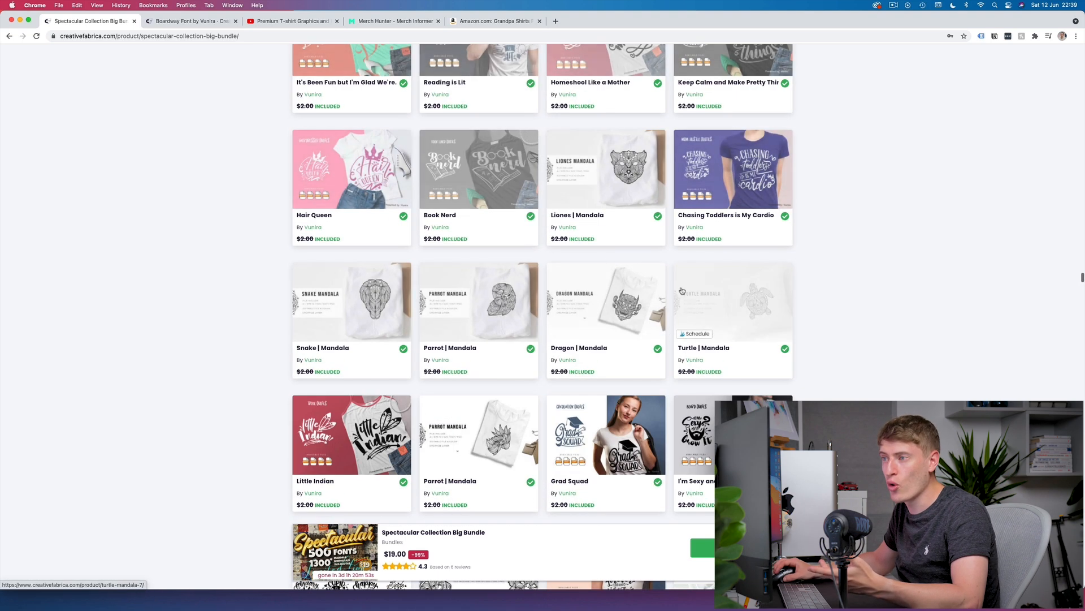
pyautogui.scroll(-3)
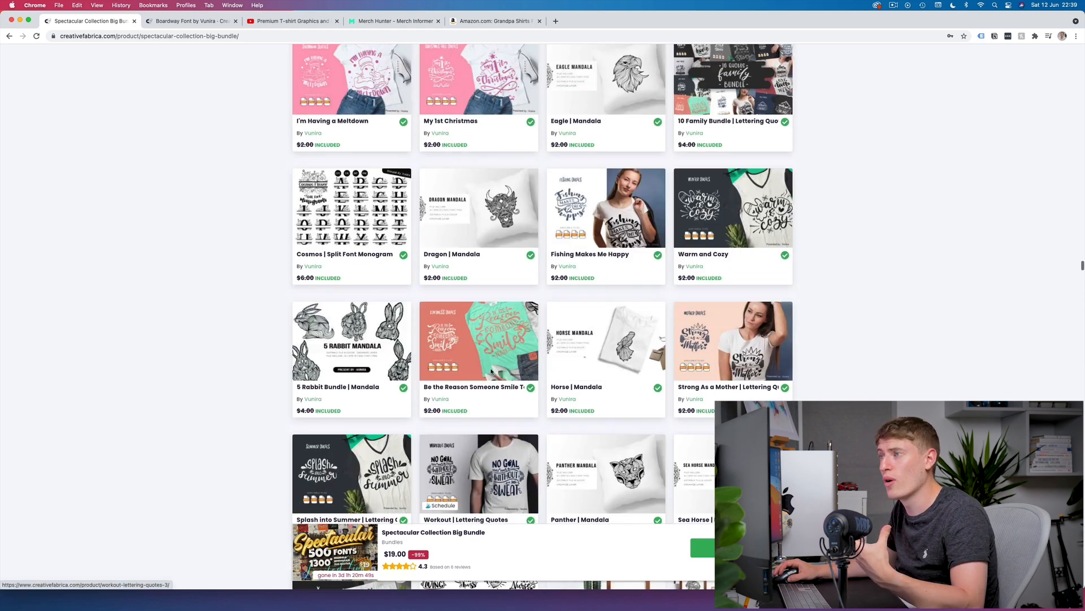
pyautogui.scroll(-3)
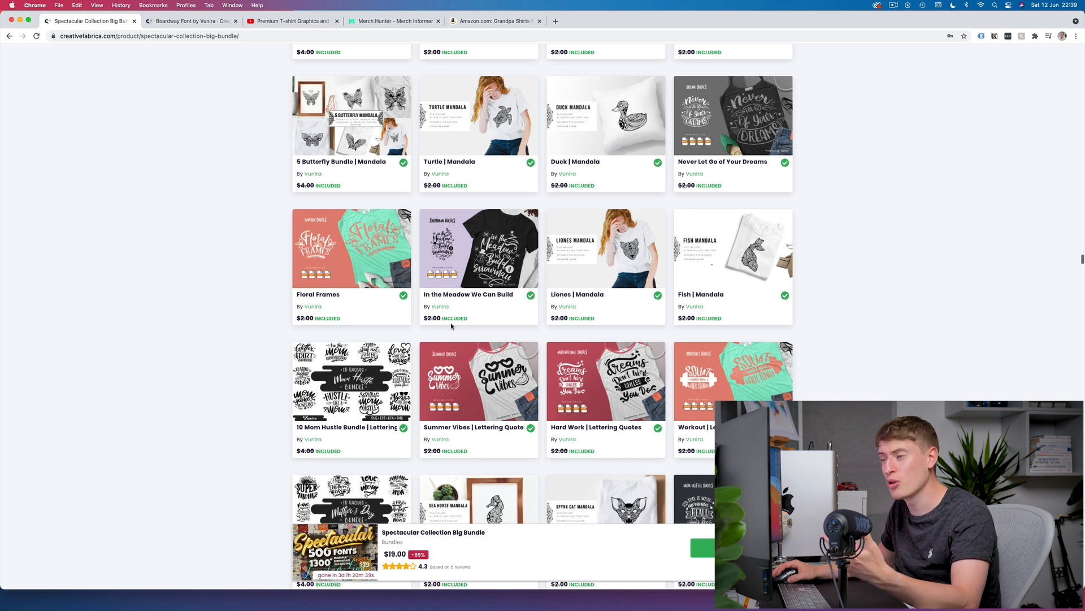
pyautogui.moveTo(464, 342)
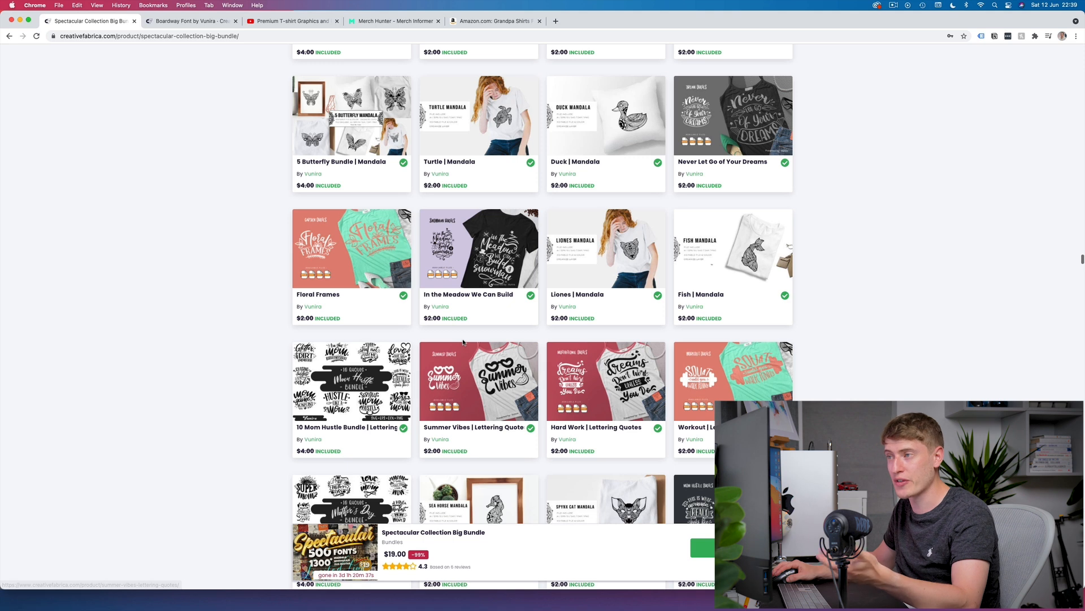
# - Browse the included mandala designs and lettering quote graphics
pyautogui.scroll(-3)
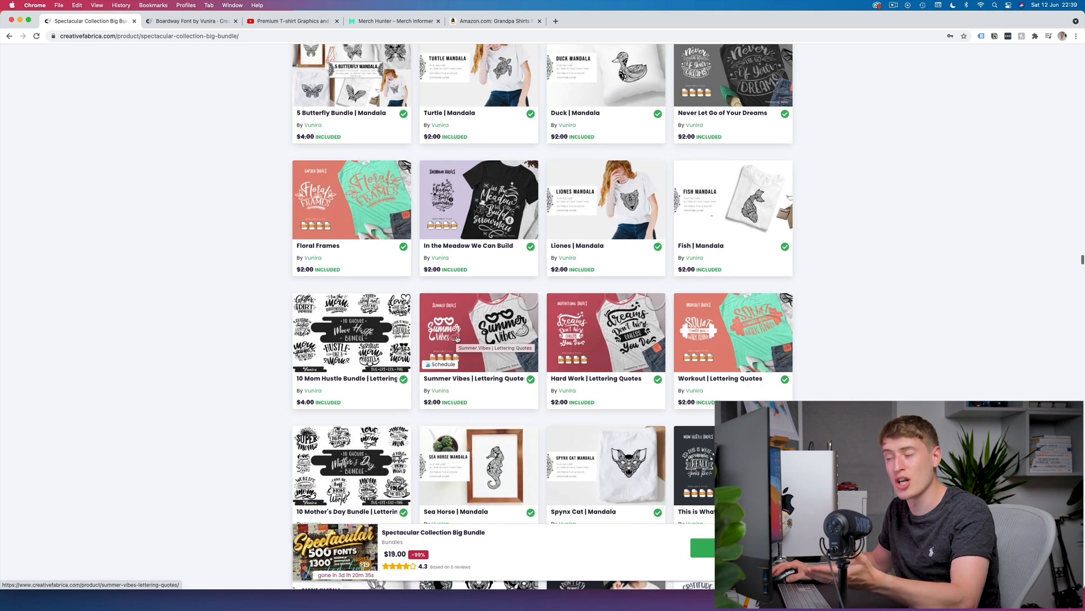
pyautogui.scroll(-3)
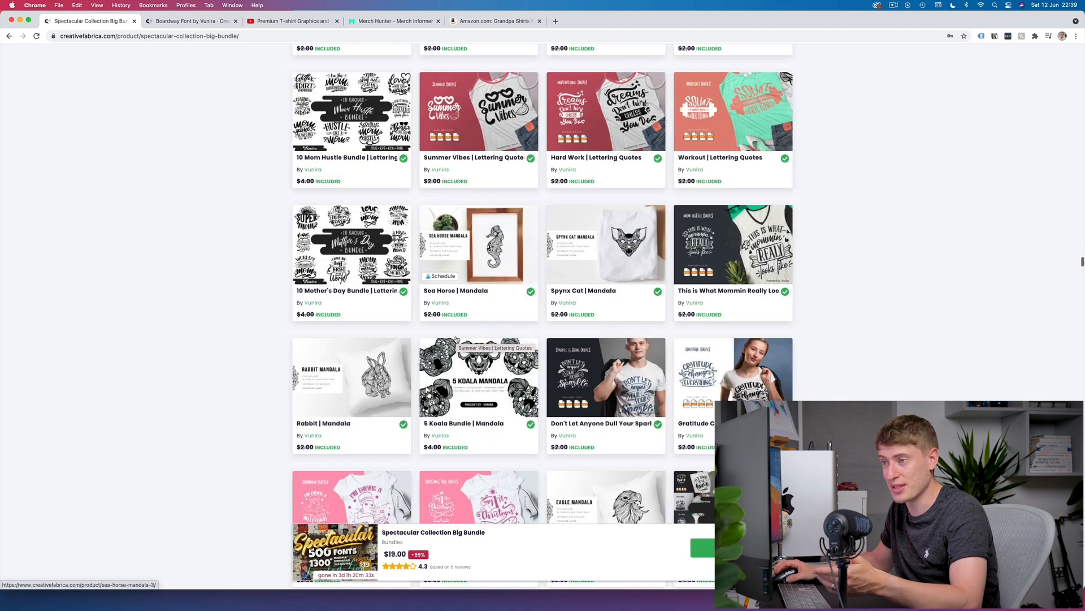
pyautogui.scroll(-3)
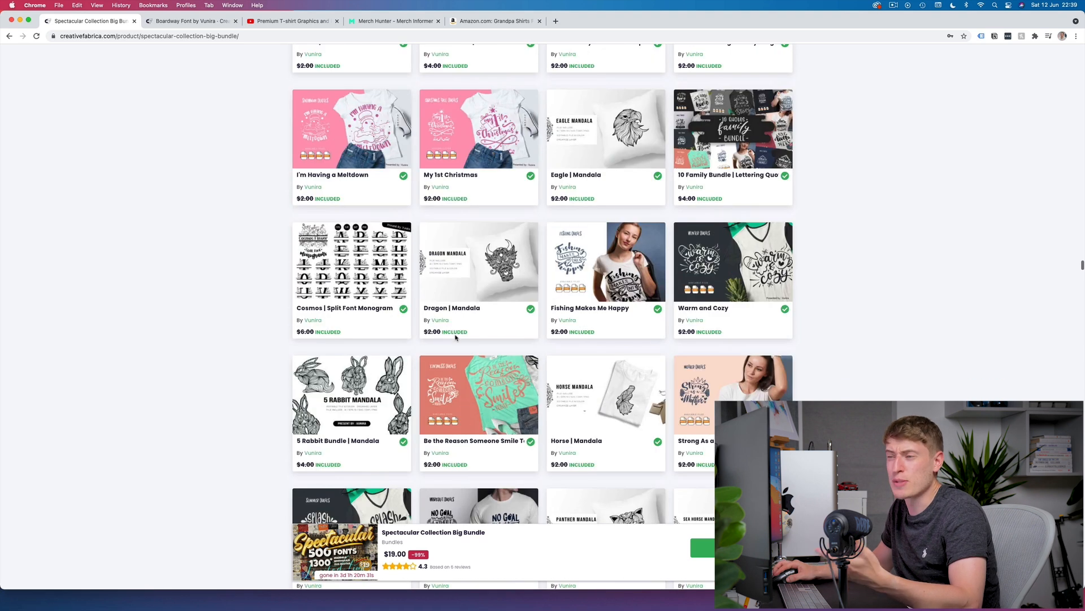
pyautogui.scroll(-3)
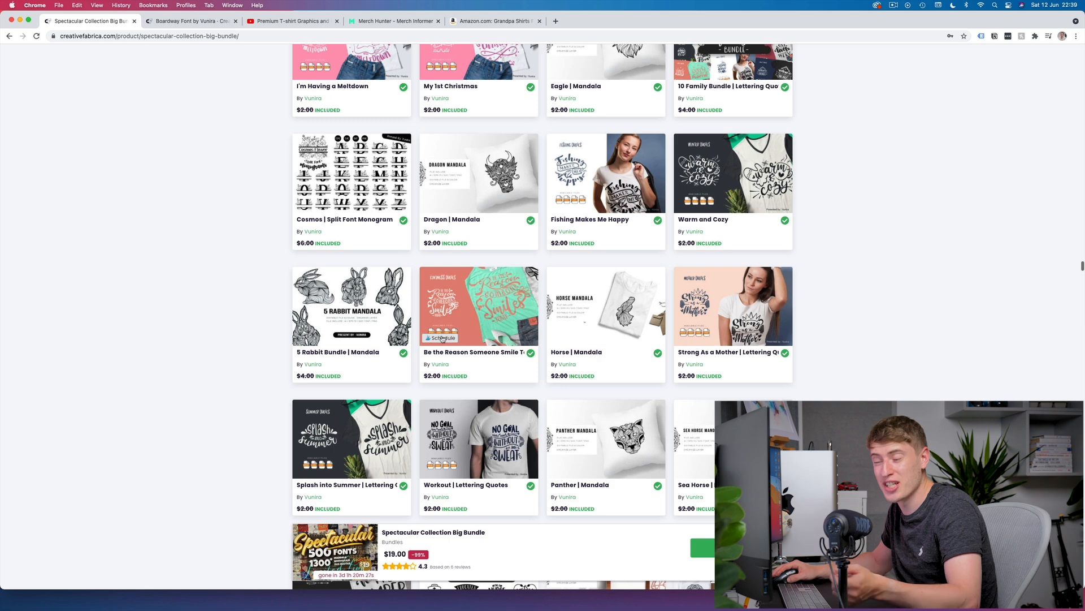
pyautogui.scroll(-3)
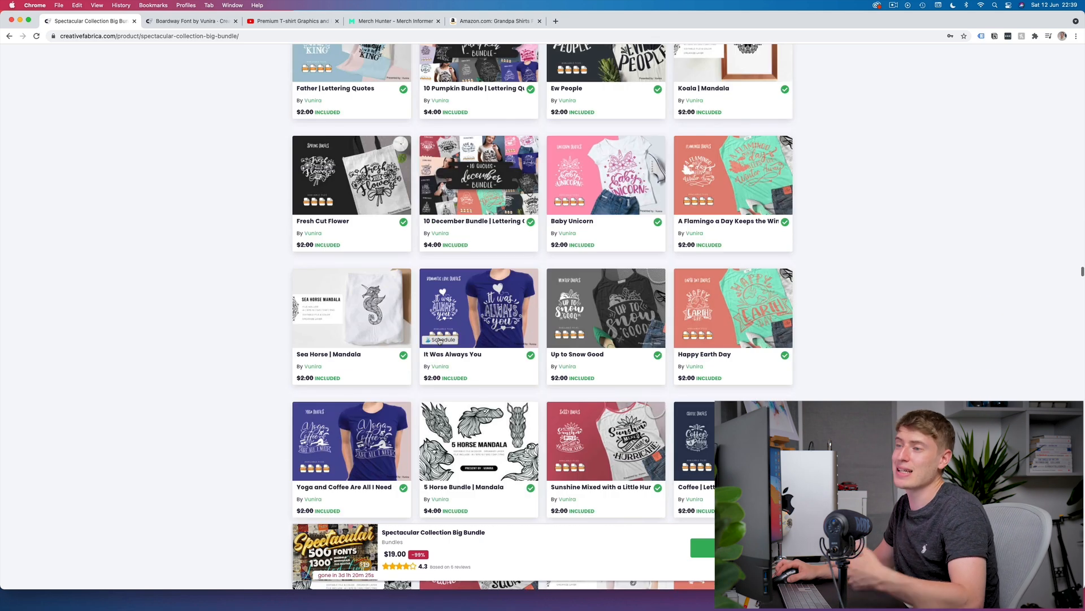
pyautogui.scroll(-3)
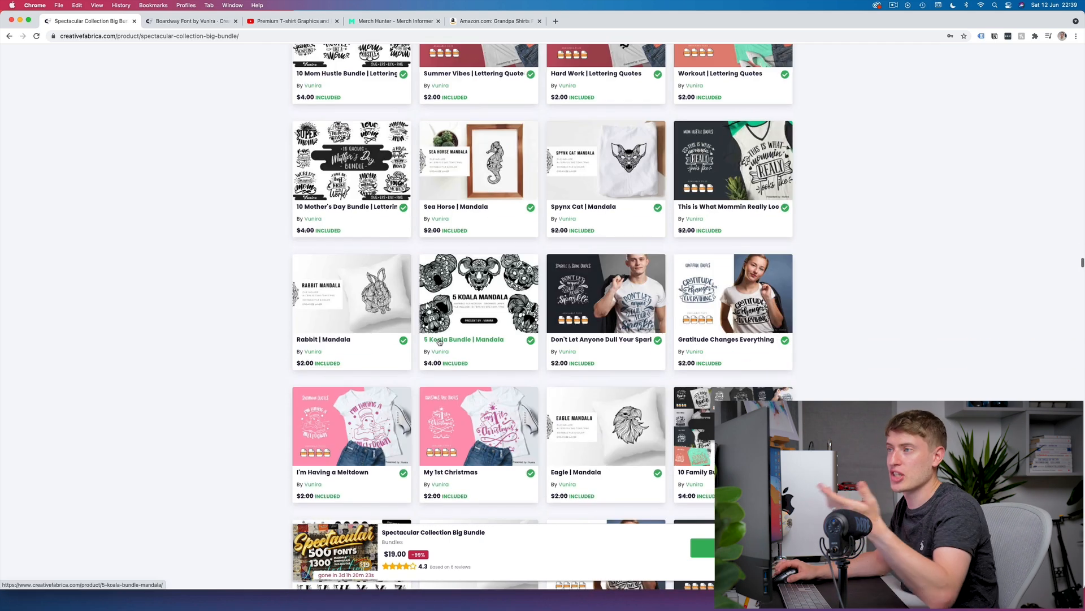
pyautogui.scroll(-3)
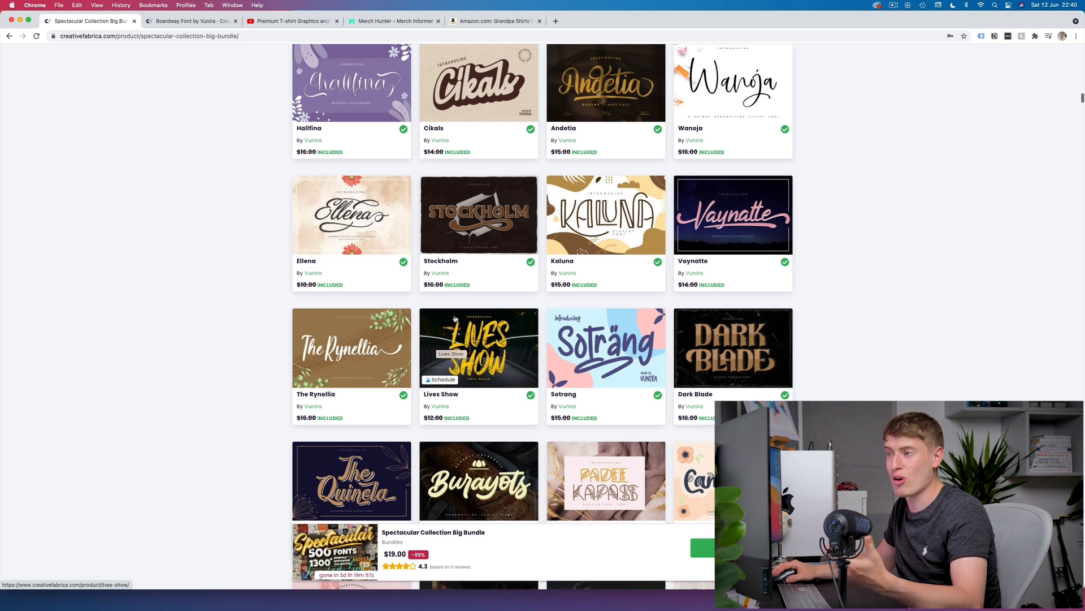
# - Bring more included fonts like Salmon, Alister, Stone Garden and Hermosillo into view
pyautogui.scroll(-3)
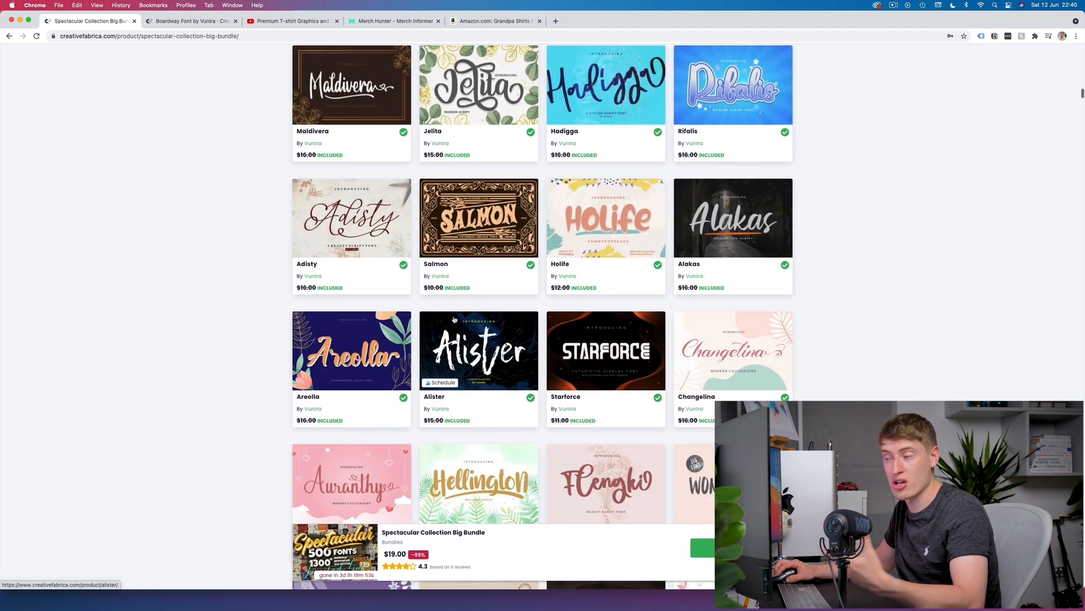
pyautogui.scroll(-3)
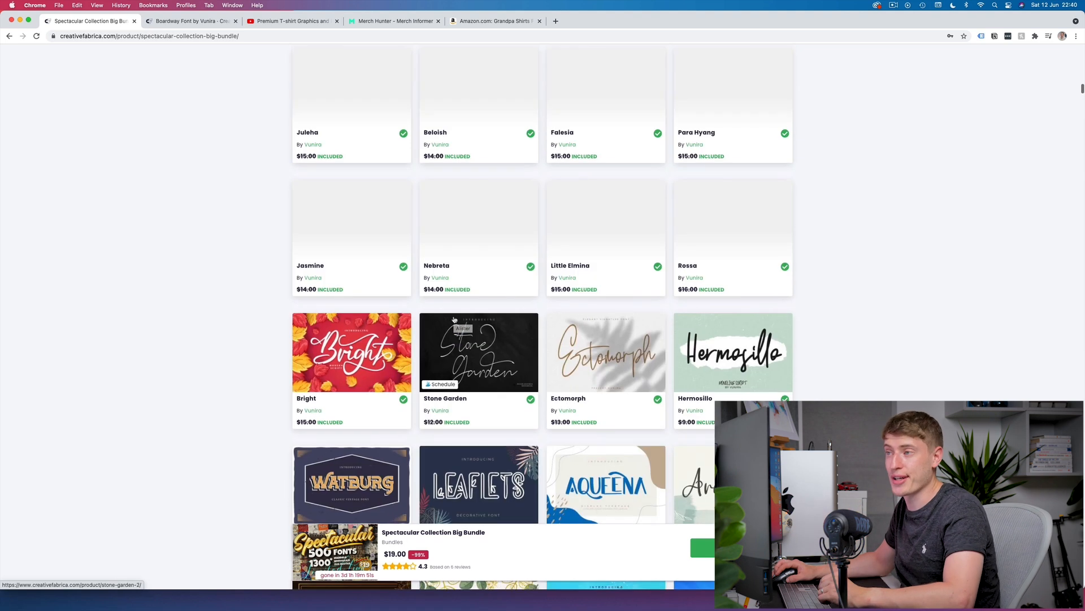